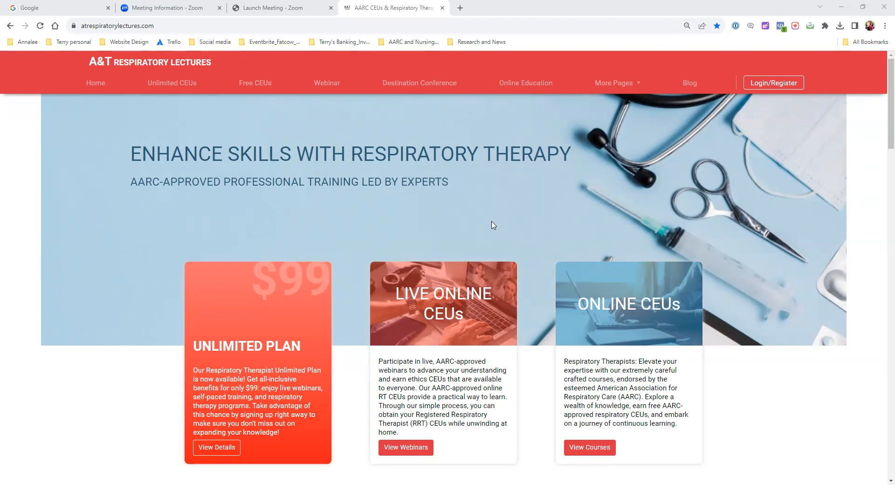
pyautogui.moveTo(296, 143)
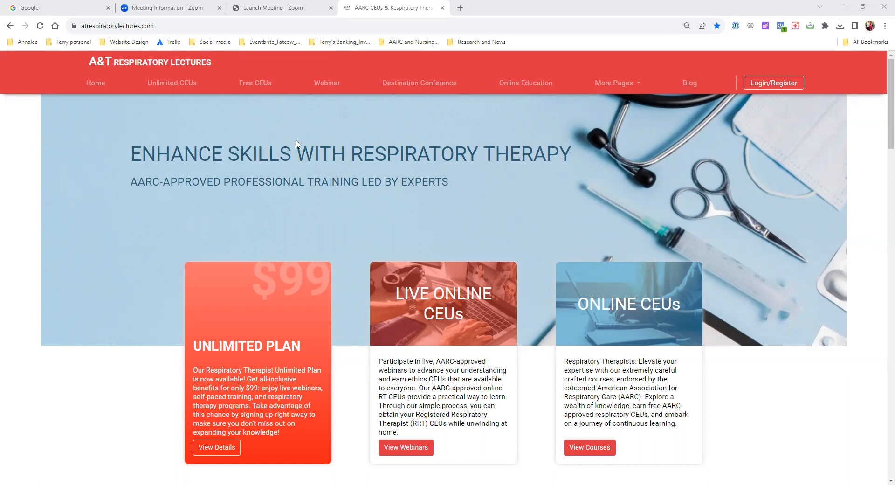
pyautogui.moveTo(95, 84)
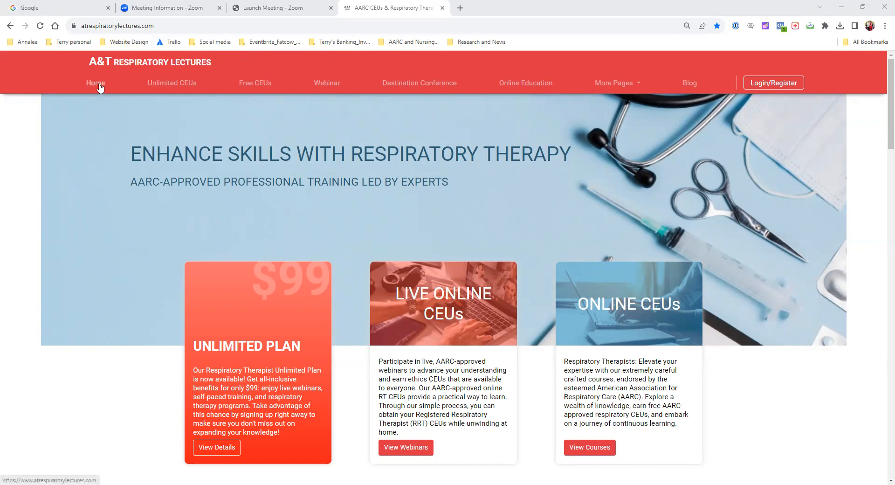
pyautogui.moveTo(238, 85)
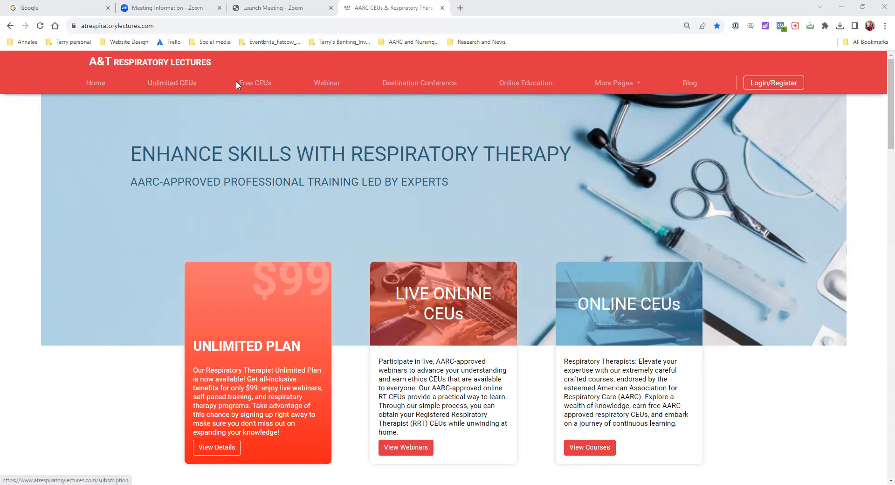
pyautogui.moveTo(326, 83)
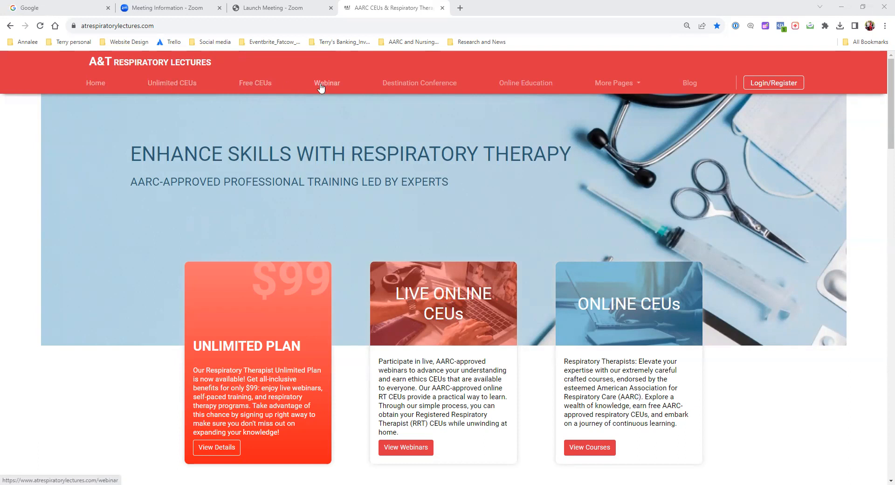
pyautogui.moveTo(518, 85)
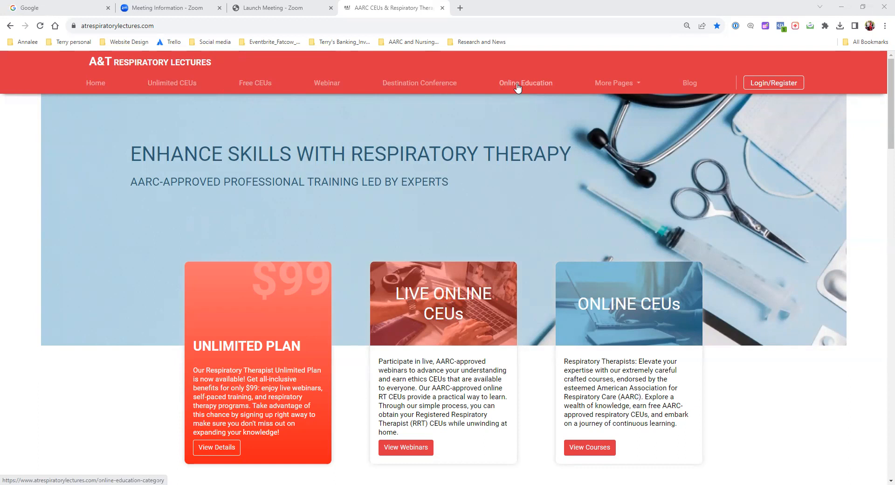
pyautogui.moveTo(616, 83)
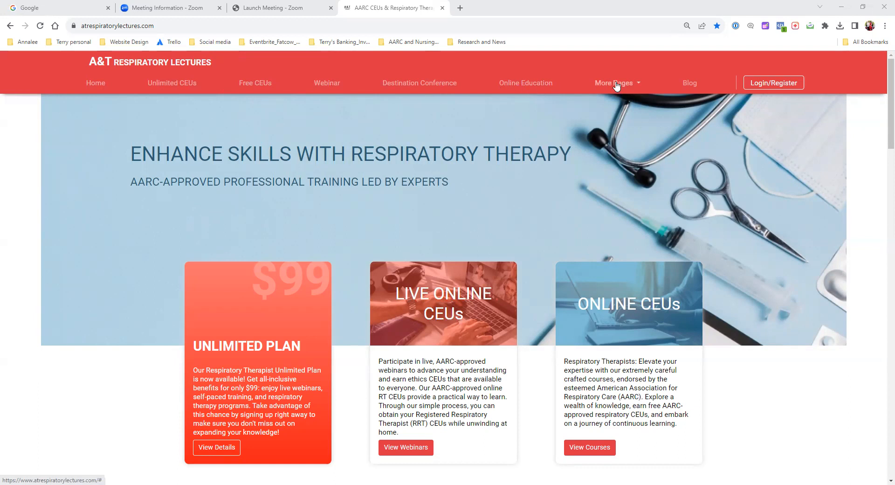
pyautogui.moveTo(677, 87)
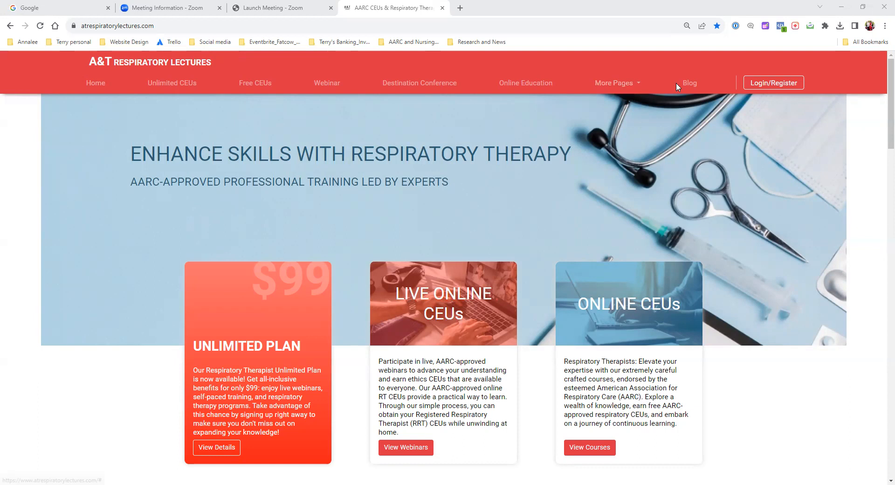
pyautogui.moveTo(616, 130)
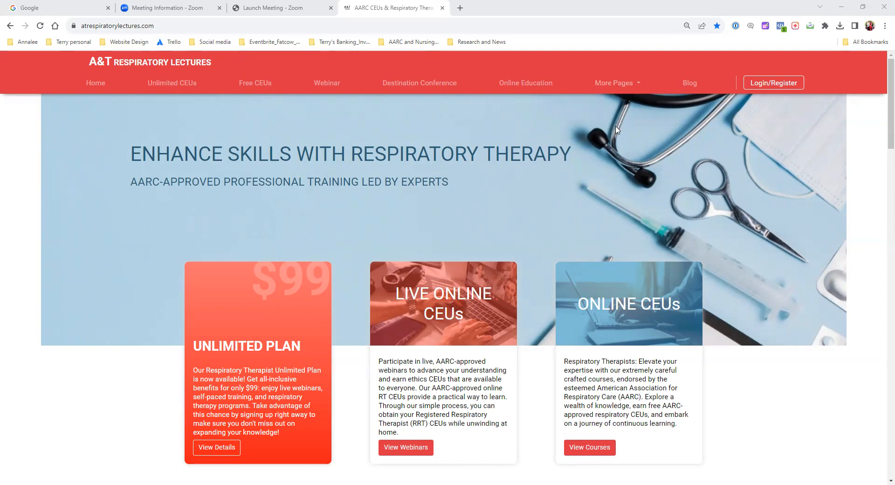
pyautogui.moveTo(616, 127)
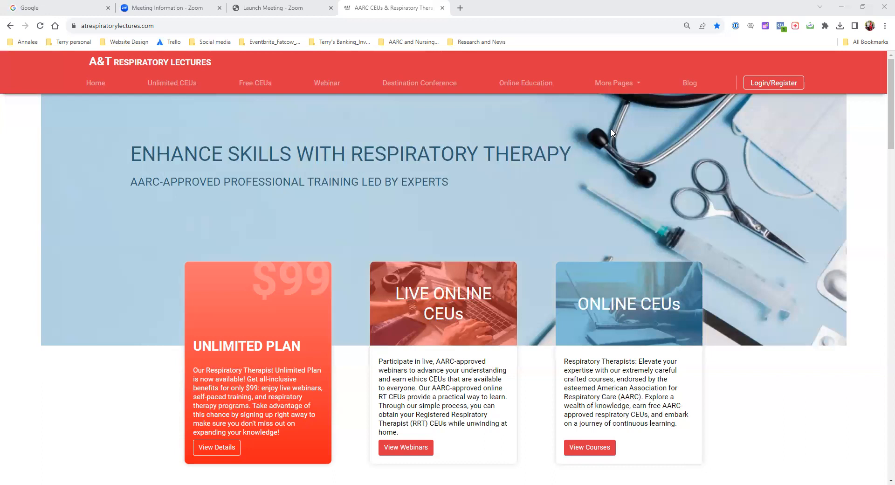
pyautogui.moveTo(775, 78)
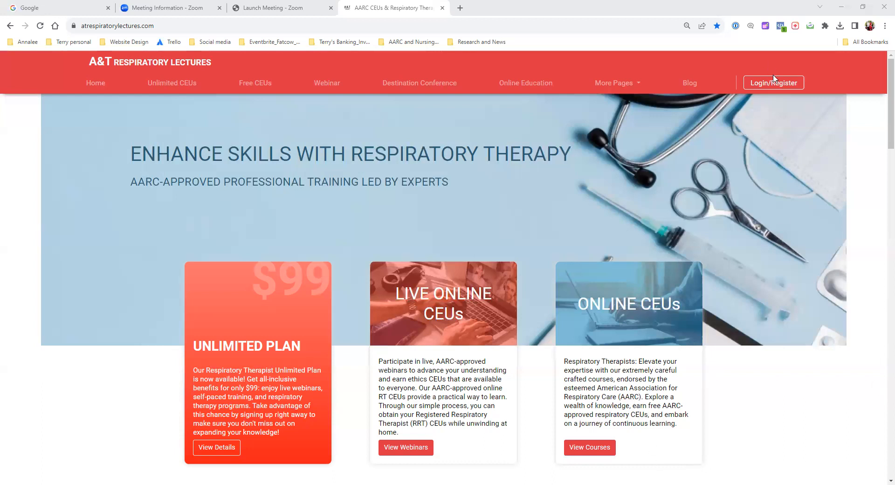
# - Sign in with the saved autofill login and land back on the home page
pyautogui.click(774, 82)
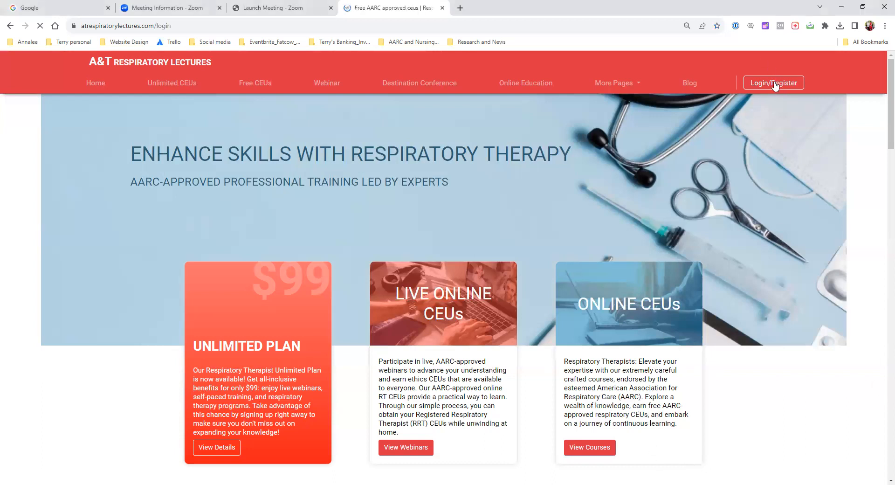
pyautogui.click(773, 82)
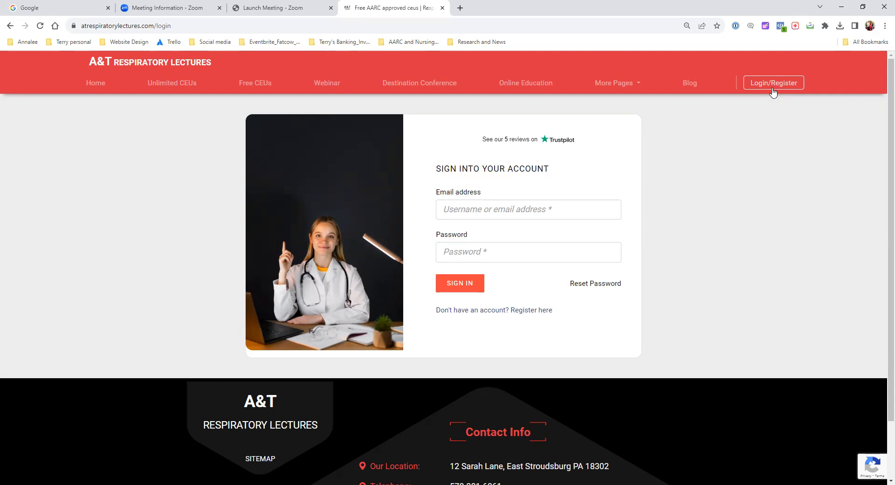
pyautogui.moveTo(463, 210)
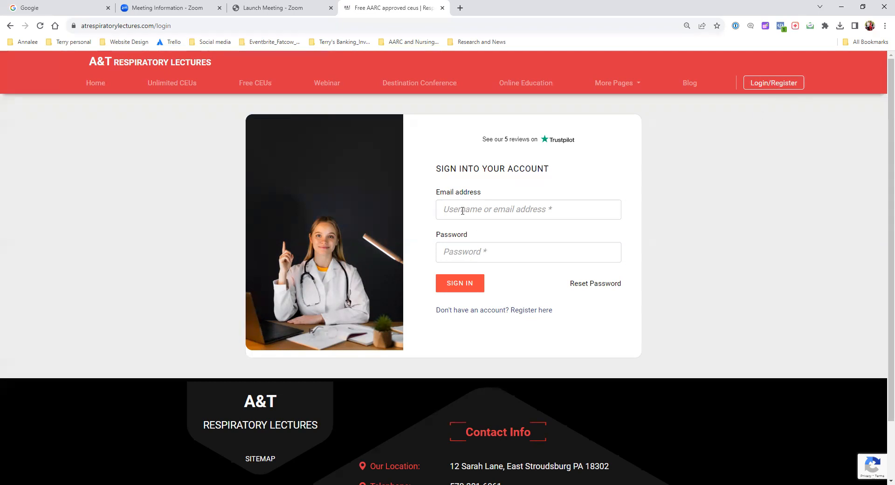
pyautogui.click(519, 209)
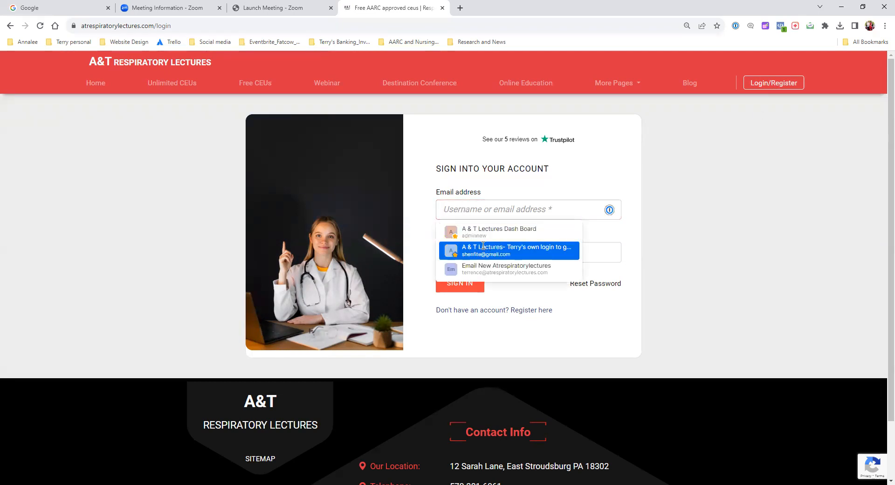
pyautogui.click(516, 250)
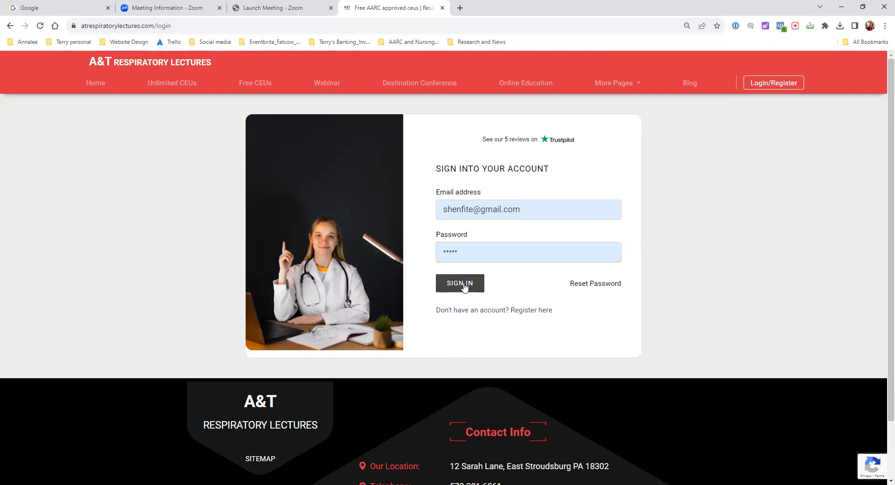
pyautogui.click(460, 283)
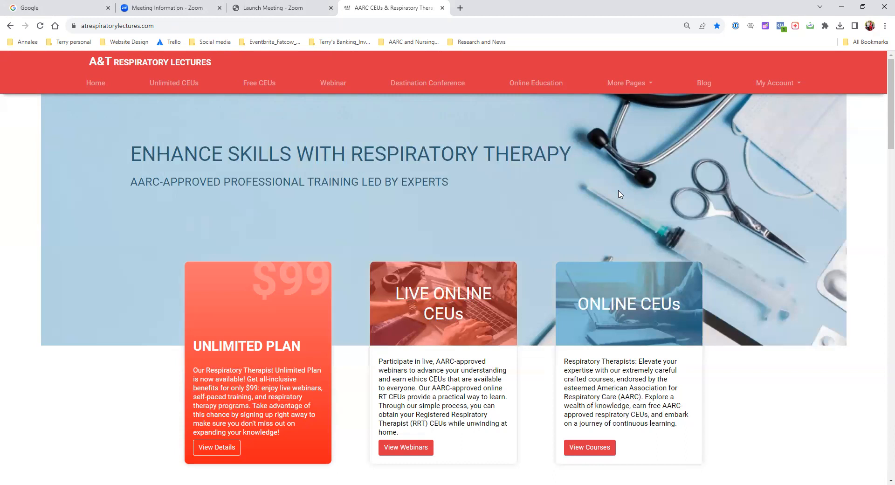
pyautogui.moveTo(289, 190)
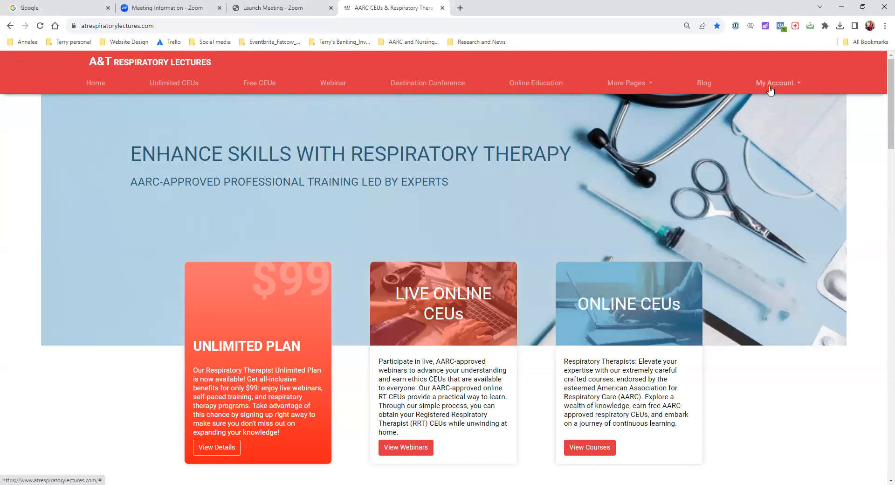
pyautogui.moveTo(766, 99)
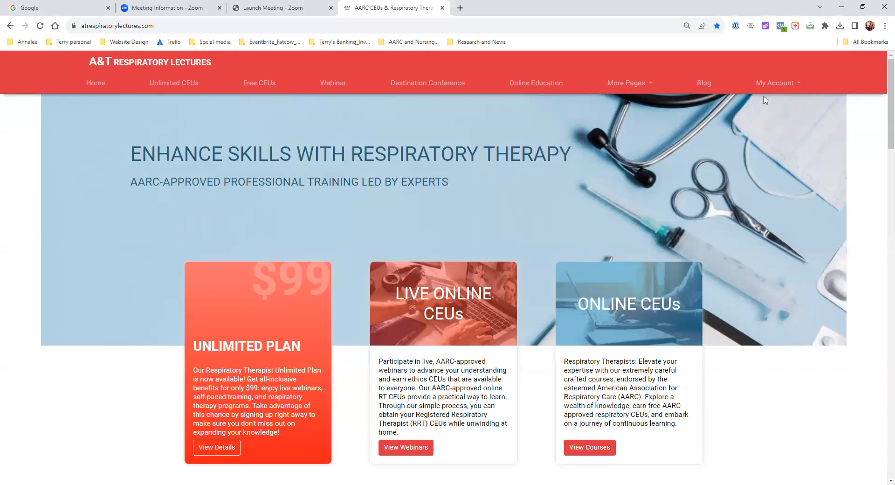
pyautogui.moveTo(794, 75)
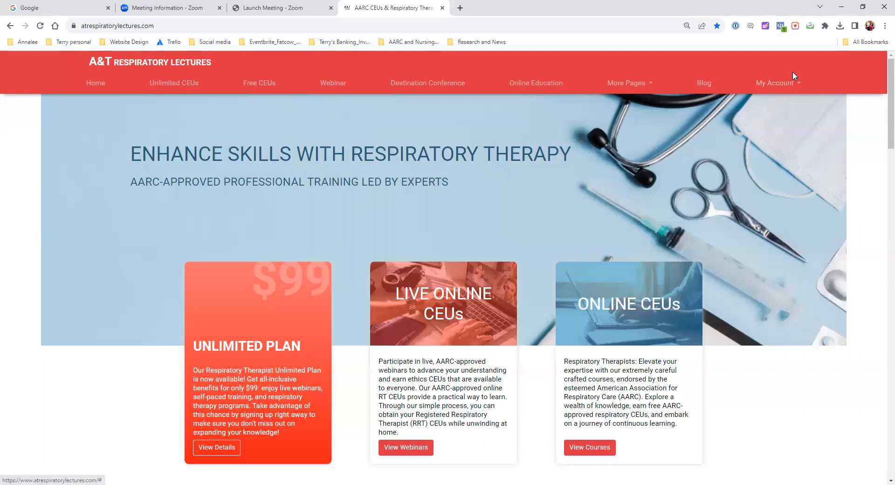
pyautogui.moveTo(775, 82)
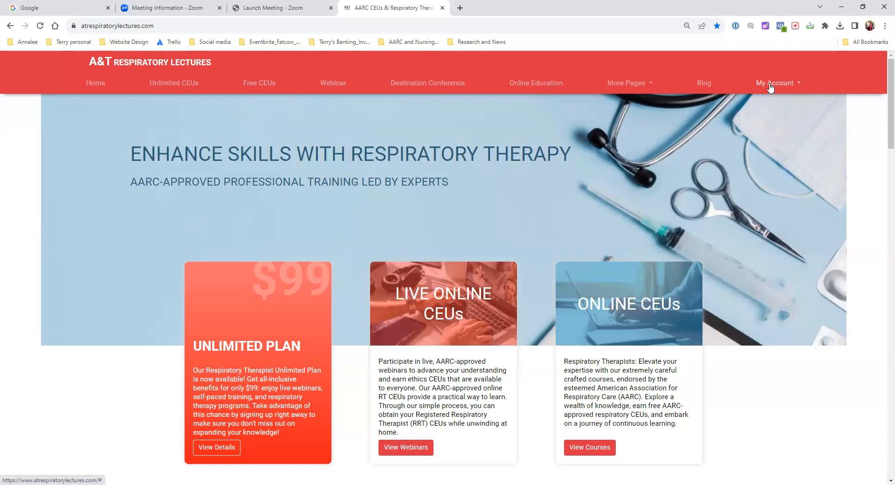
pyautogui.moveTo(792, 91)
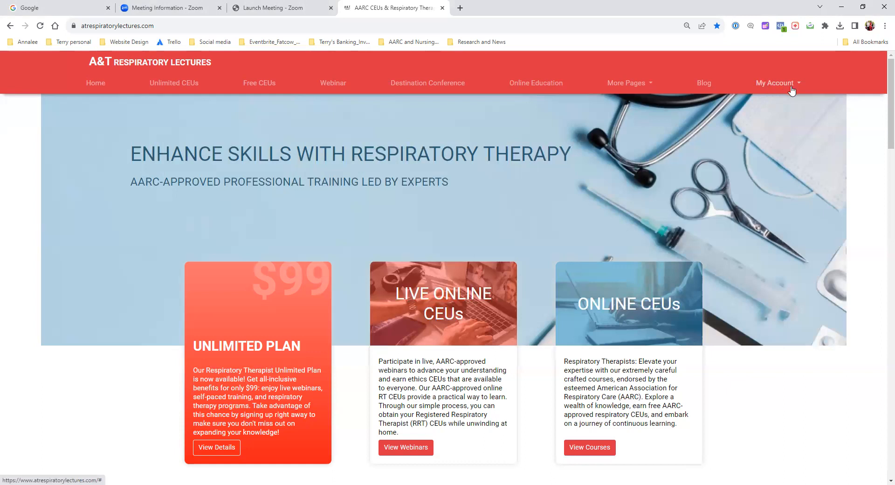
pyautogui.moveTo(791, 91)
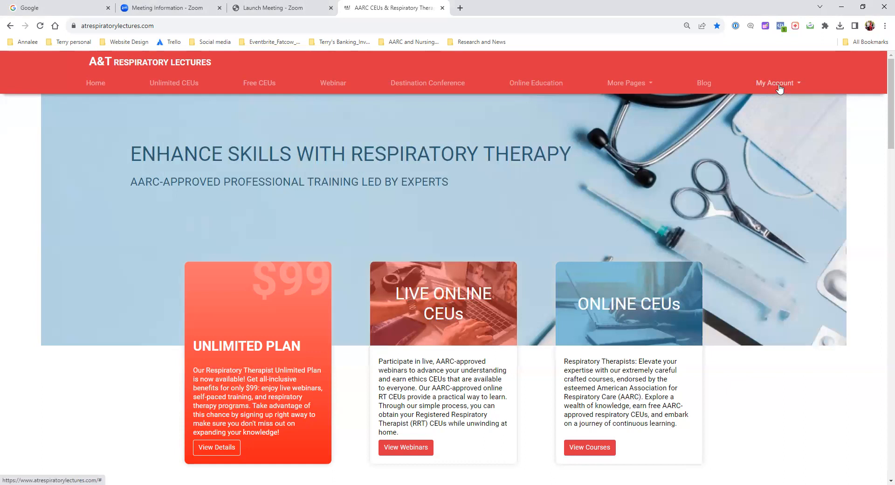
# - Choose Profile under My Account to see the webinar, education and conference totals
pyautogui.click(775, 83)
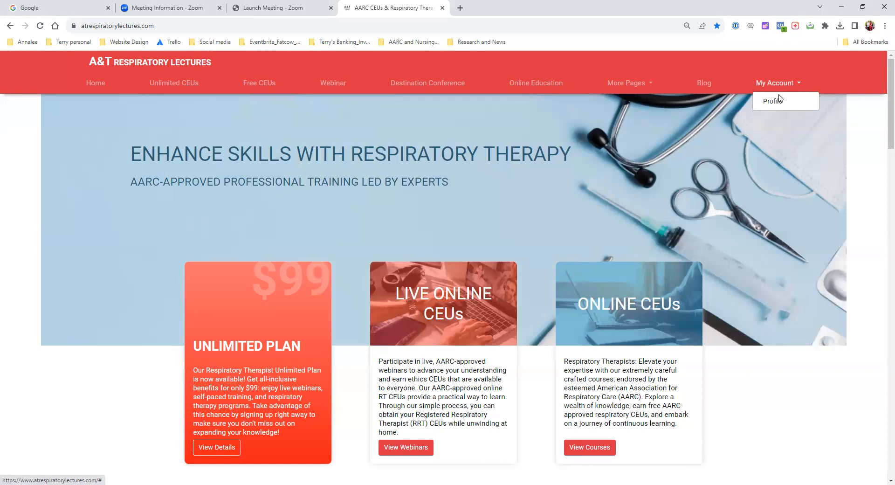
pyautogui.click(776, 101)
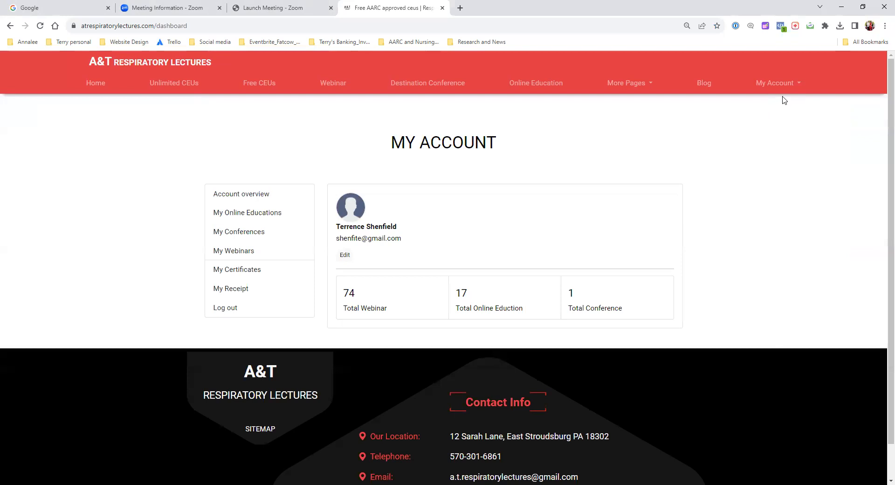
pyautogui.moveTo(414, 206)
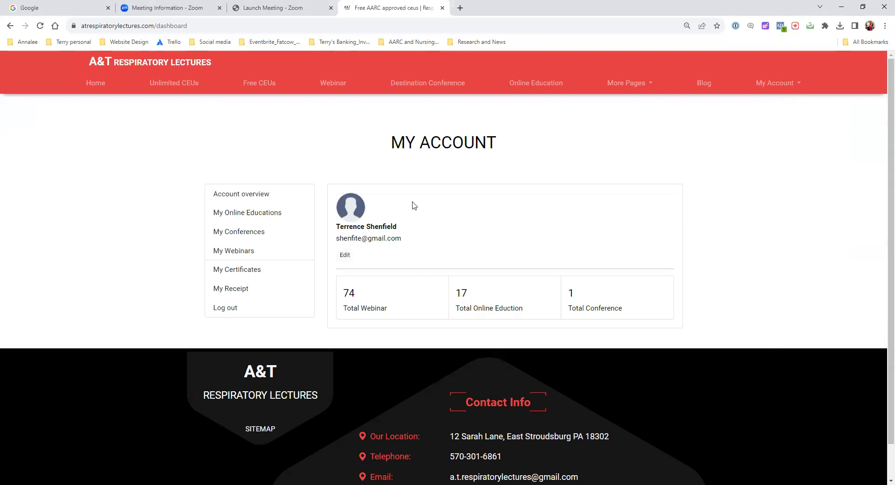
pyautogui.moveTo(359, 261)
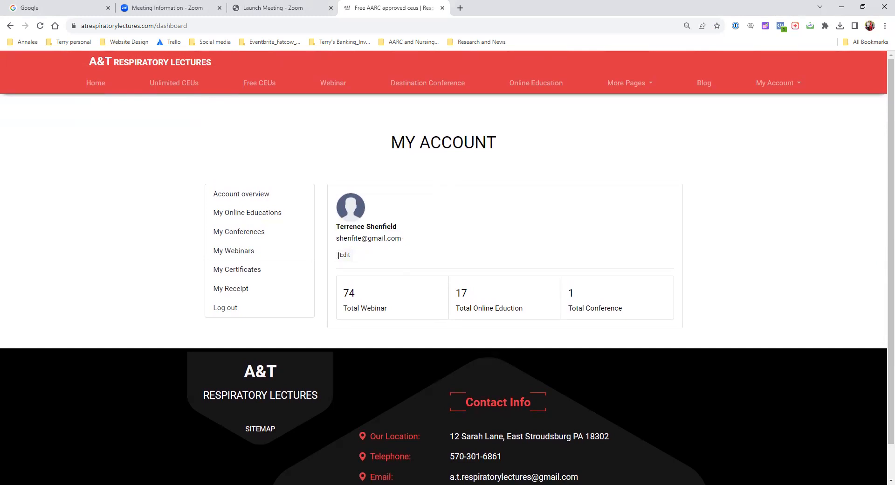
pyautogui.click(343, 255)
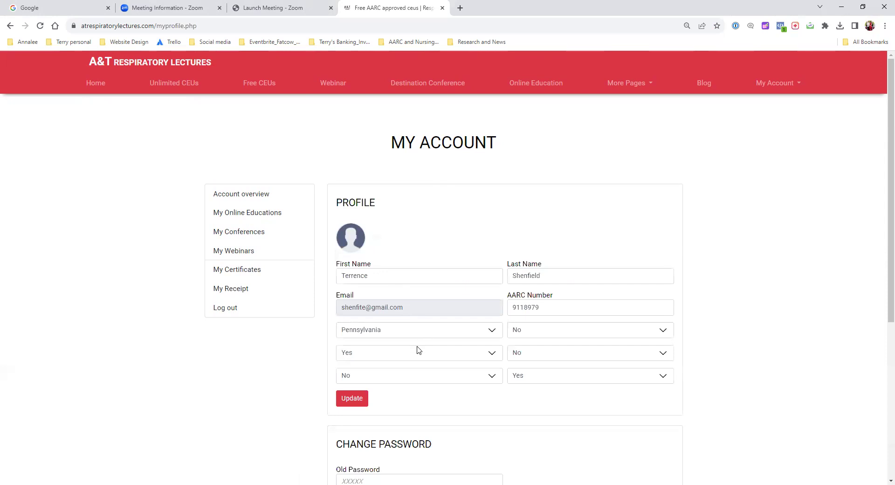
pyautogui.scroll(-3)
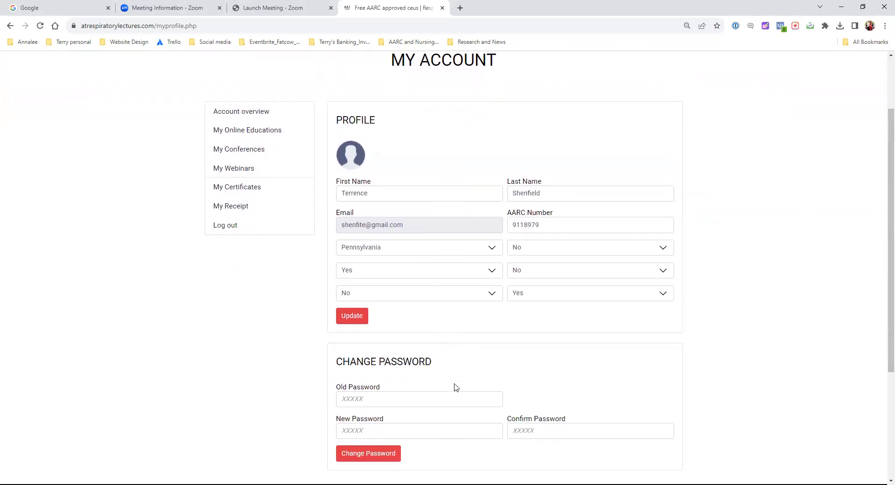
pyautogui.scroll(-3)
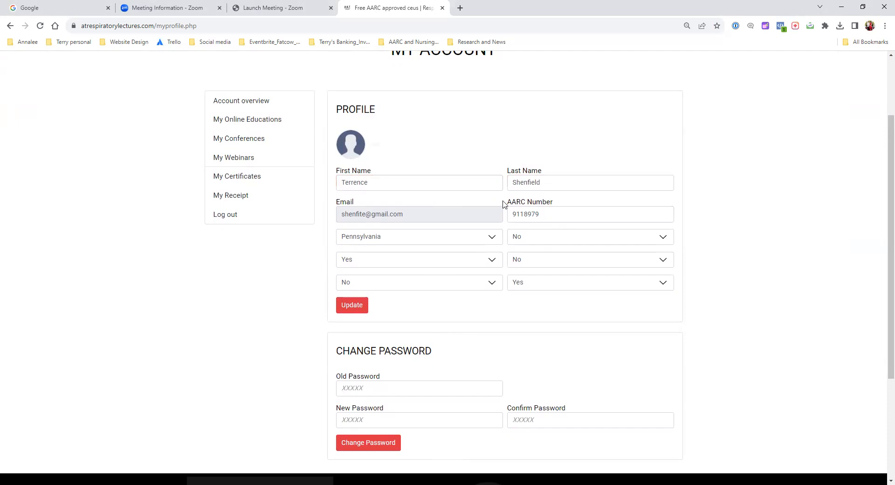
pyautogui.click(590, 214)
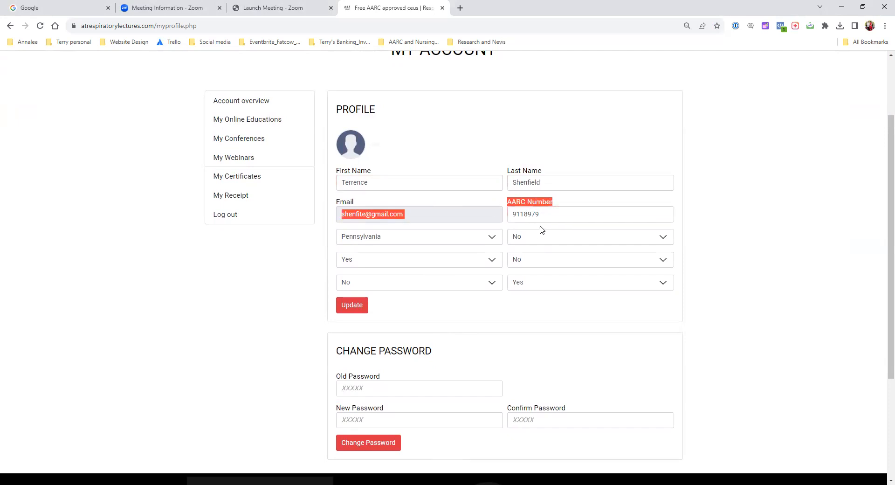
pyautogui.click(582, 182)
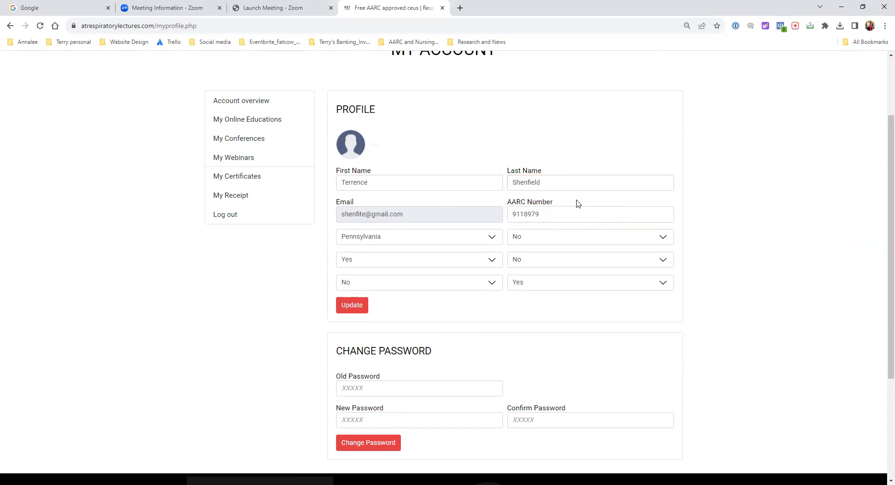
pyautogui.click(590, 214)
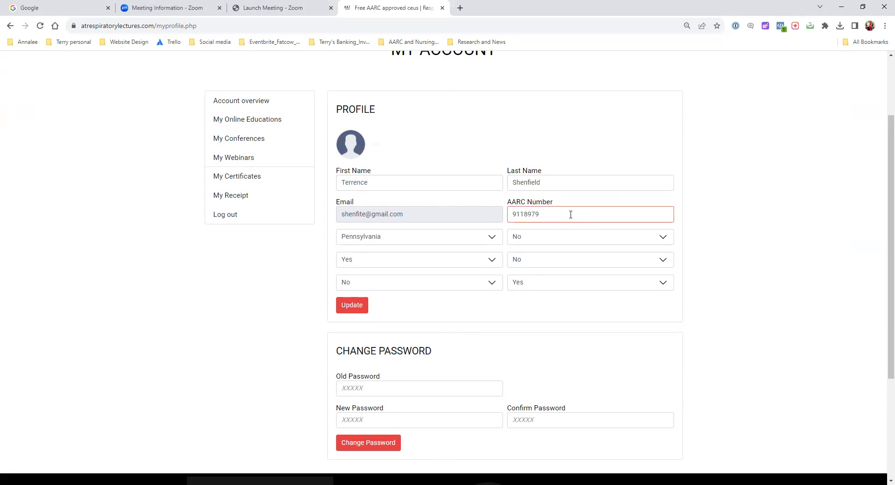
pyautogui.moveTo(590, 204)
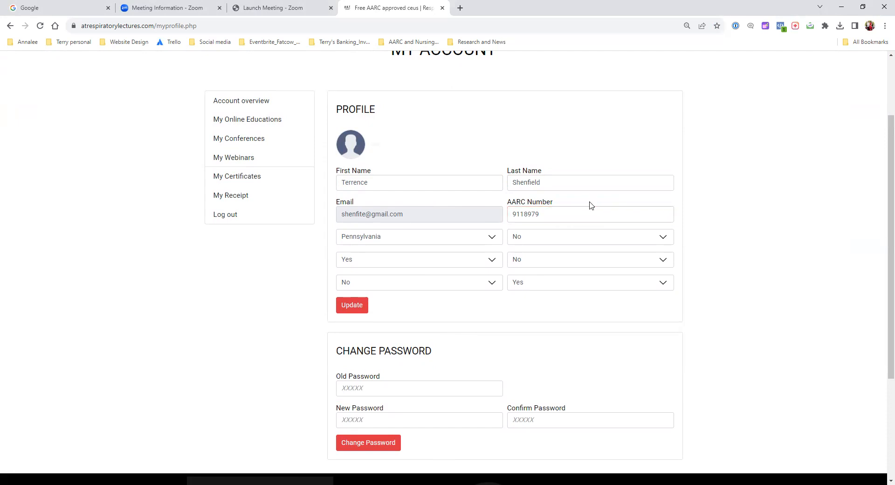
pyautogui.moveTo(648, 366)
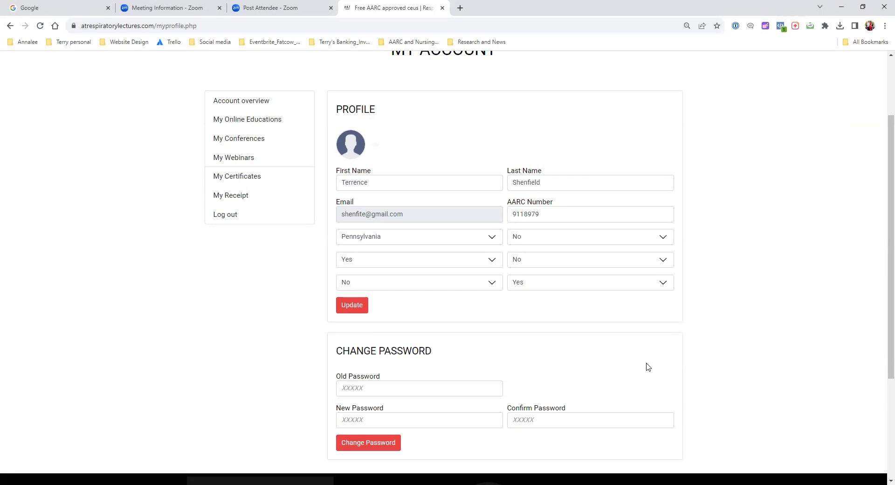
pyautogui.scroll(3)
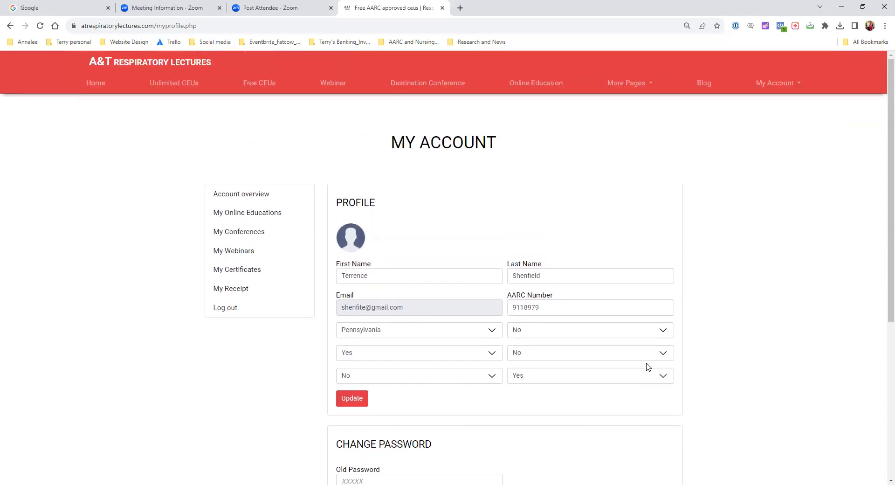
pyautogui.moveTo(617, 218)
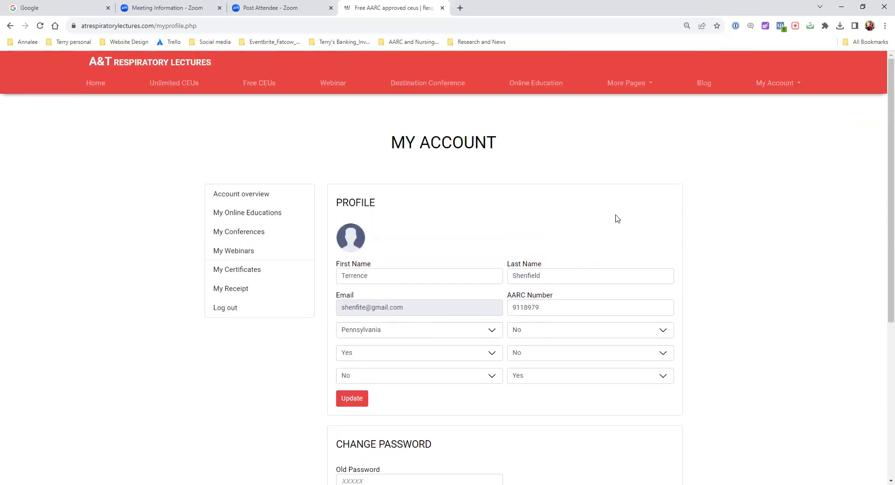
pyautogui.moveTo(242, 213)
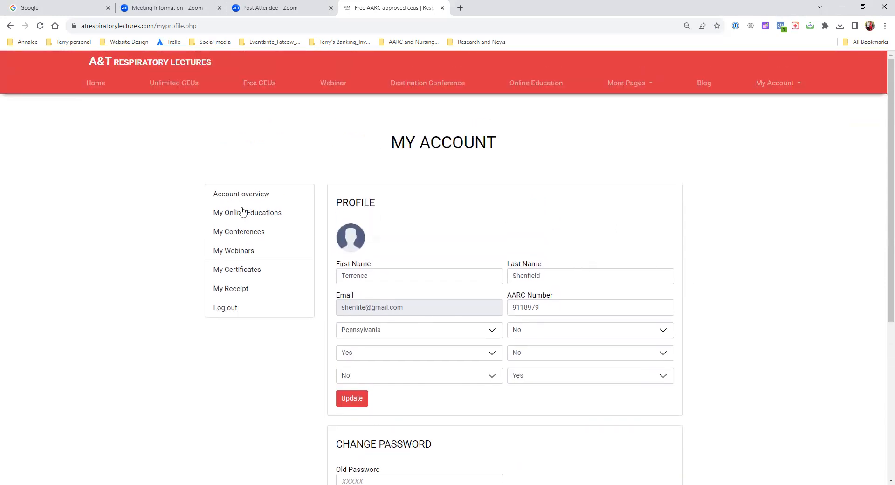
pyautogui.moveTo(233, 250)
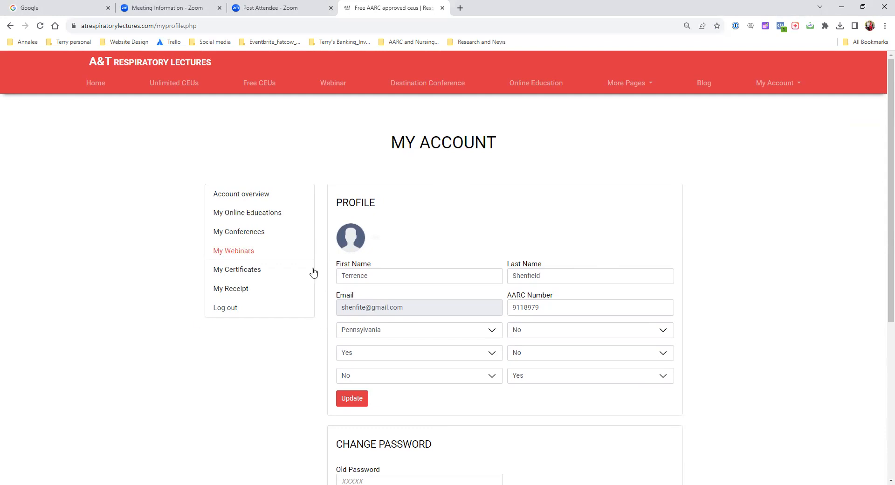
pyautogui.moveTo(288, 331)
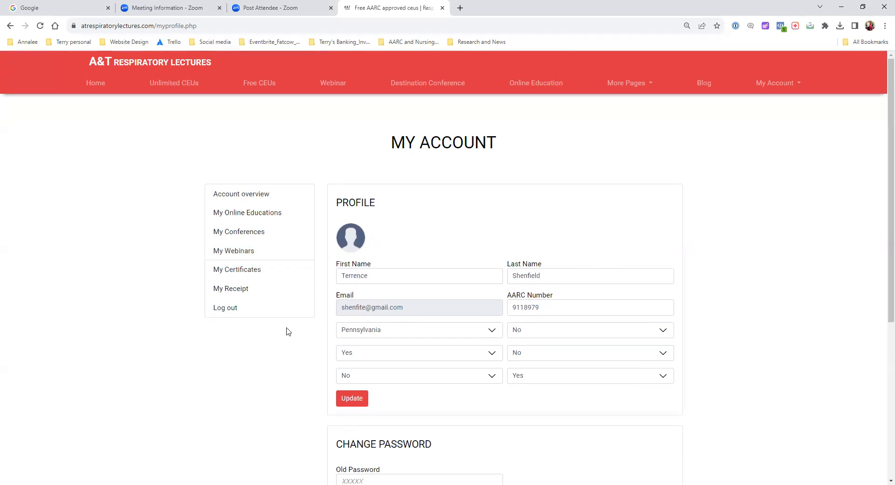
# - Open My Certificates and browse the Online Courses, Conferences and Webinars tabs, ending on Webinars
pyautogui.click(236, 269)
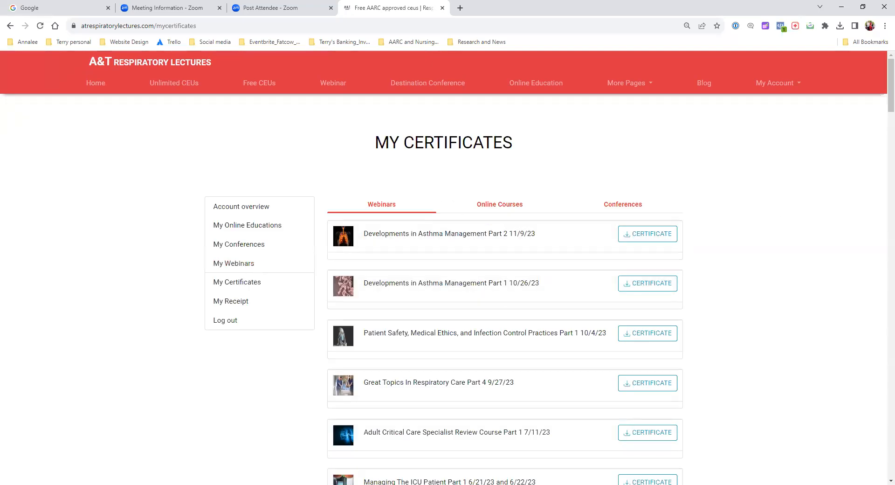
pyautogui.moveTo(558, 444)
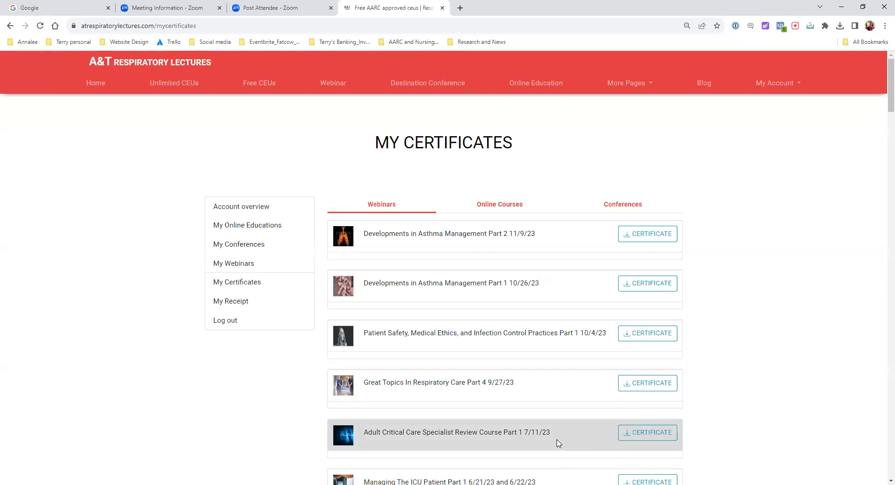
pyautogui.moveTo(356, 206)
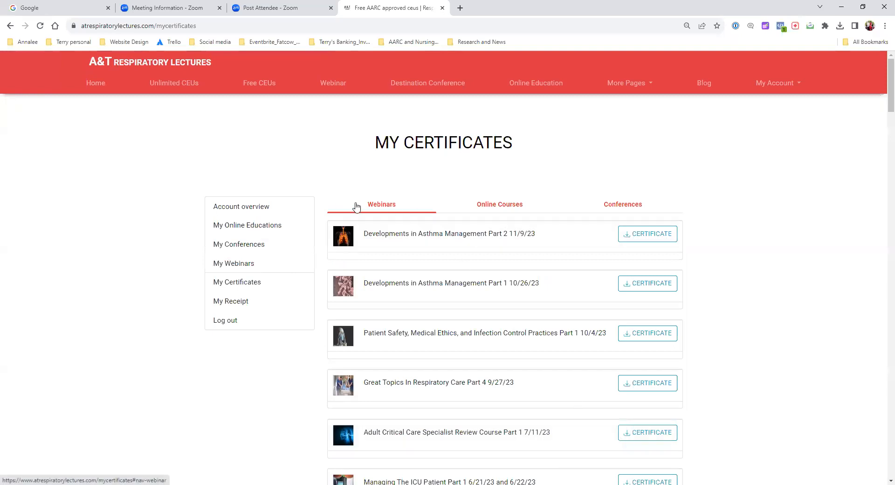
pyautogui.moveTo(380, 213)
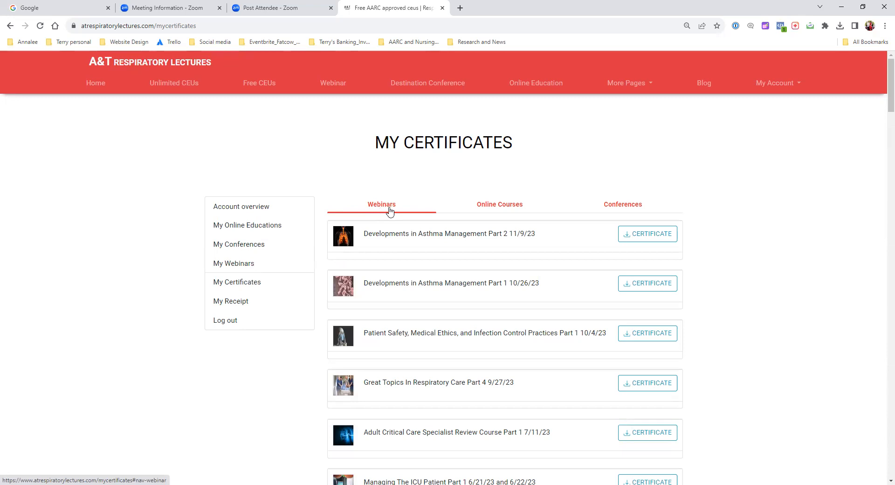
pyautogui.moveTo(504, 210)
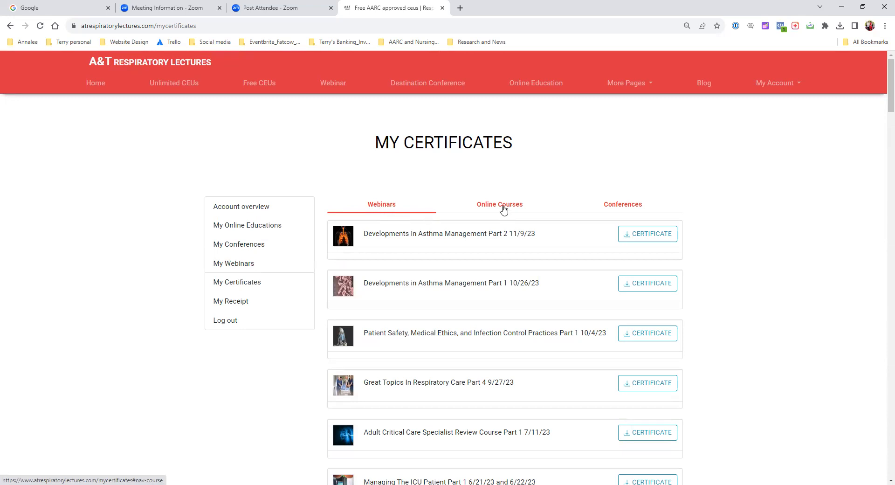
pyautogui.moveTo(567, 214)
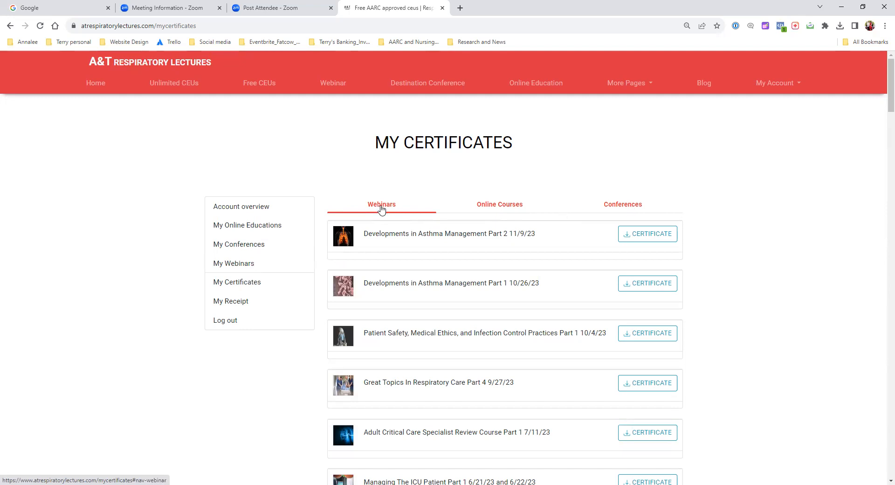
pyautogui.moveTo(499, 203)
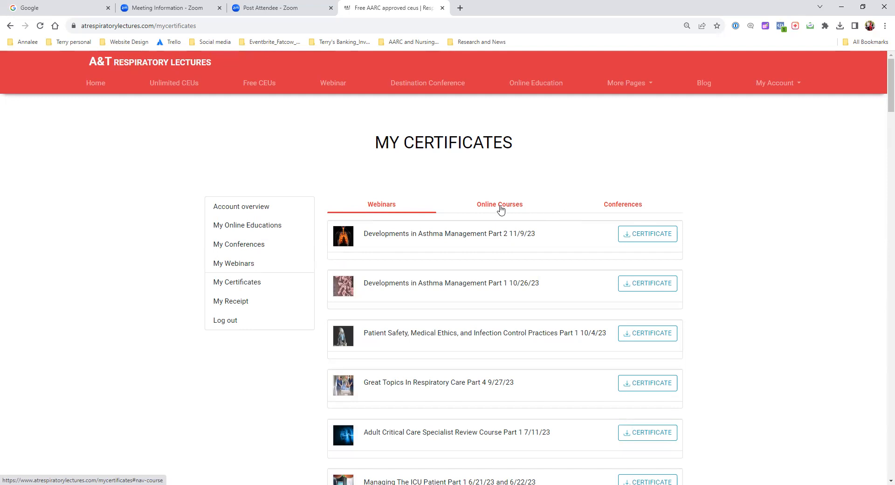
pyautogui.click(499, 204)
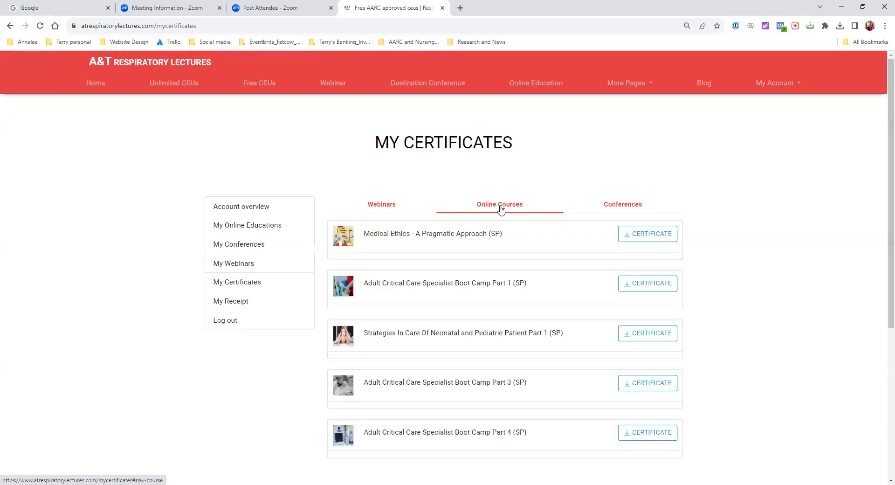
pyautogui.moveTo(438, 204)
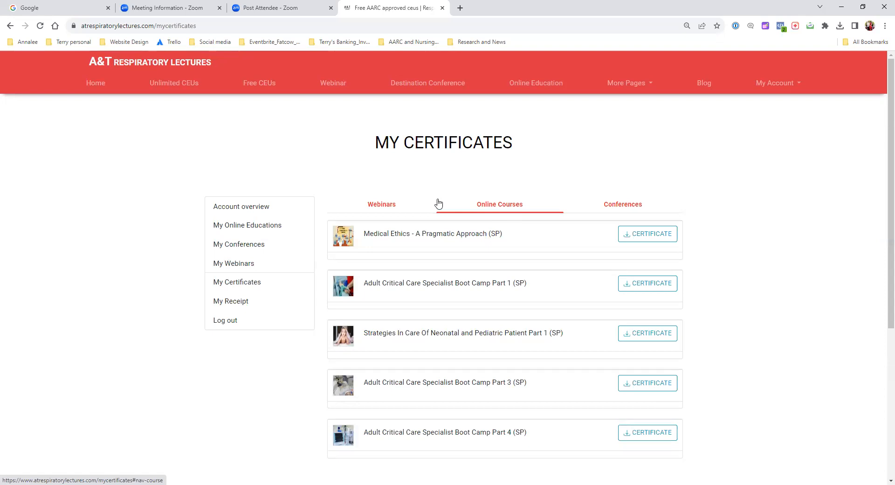
pyautogui.click(381, 204)
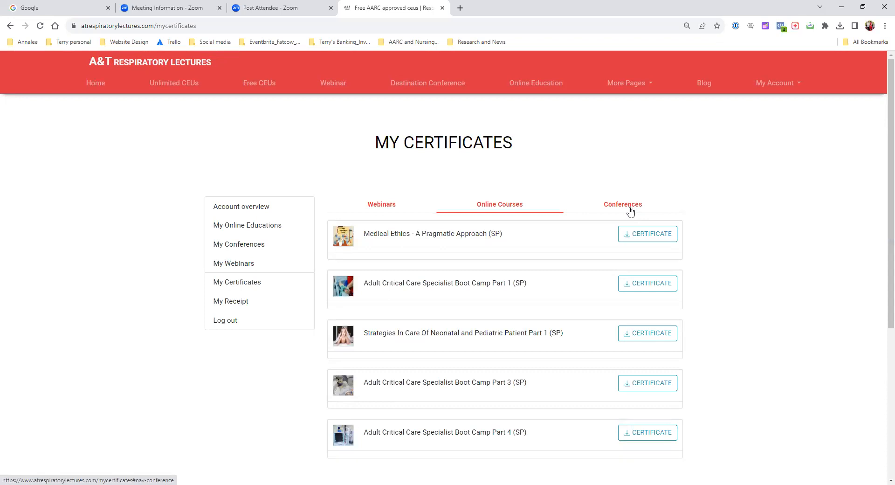
pyautogui.moveTo(628, 213)
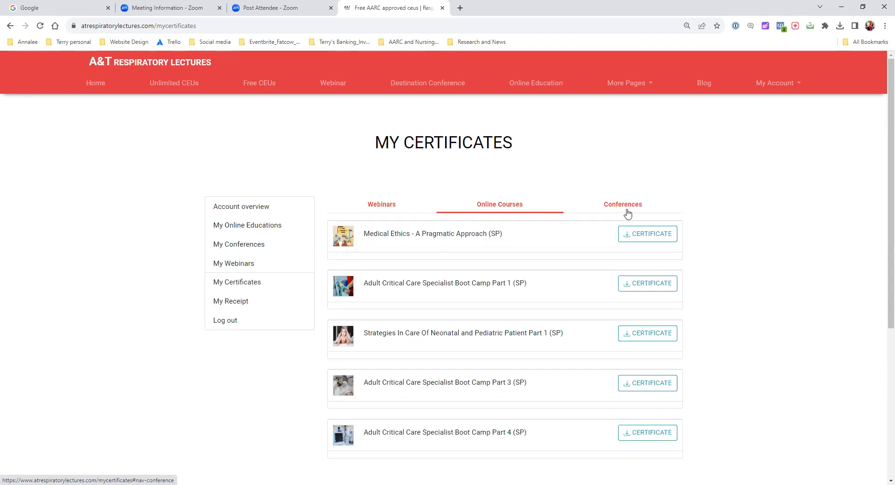
pyautogui.click(622, 204)
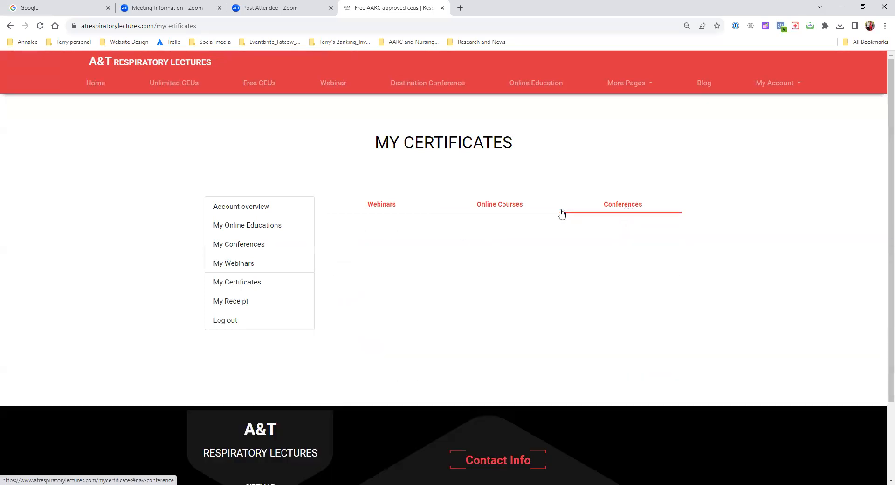
pyautogui.click(500, 203)
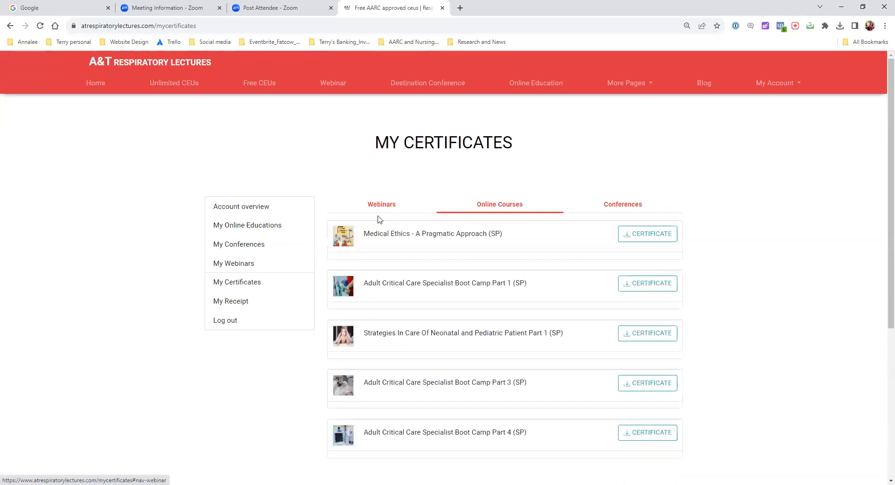
pyautogui.click(381, 204)
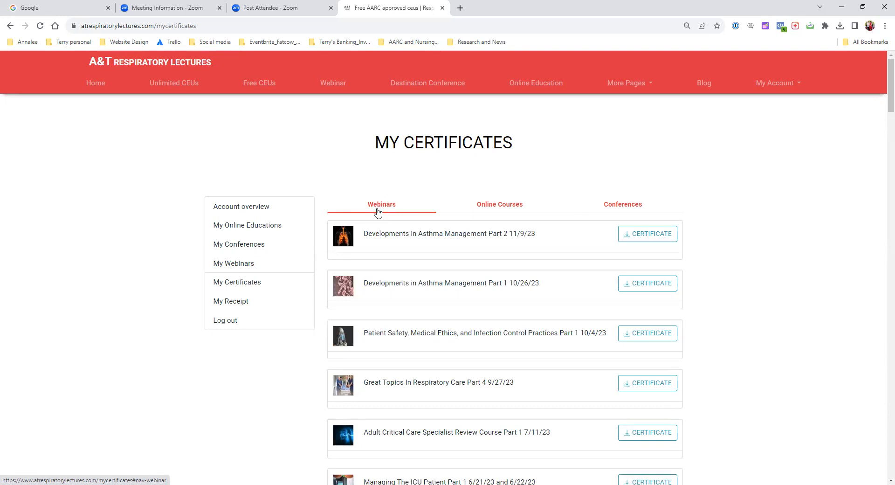
pyautogui.click(498, 204)
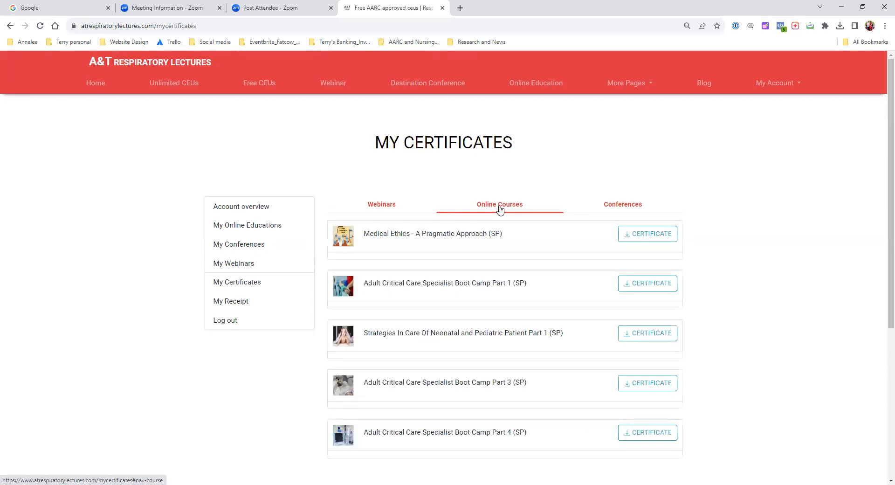
pyautogui.moveTo(382, 204)
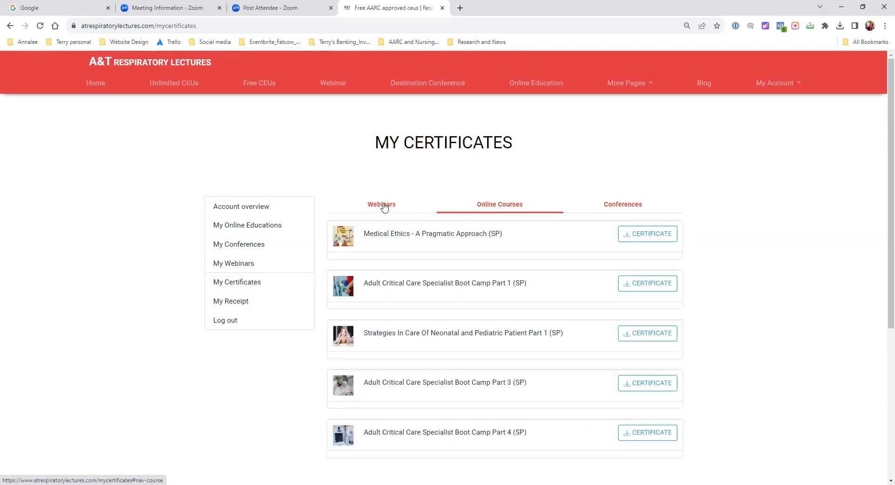
pyautogui.click(382, 204)
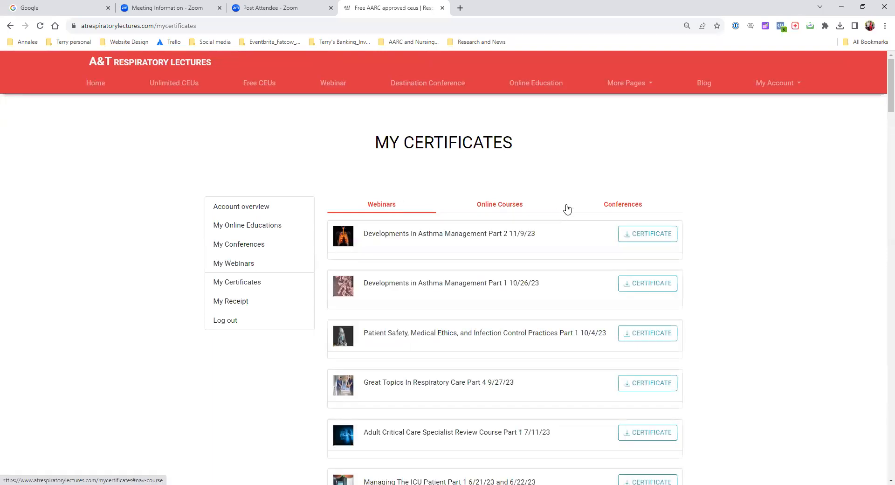
pyautogui.moveTo(750, 202)
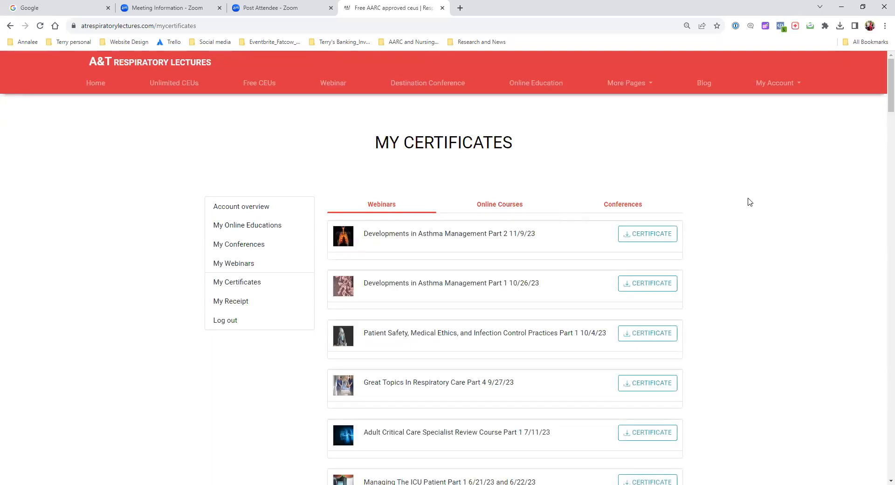
pyautogui.moveTo(794, 208)
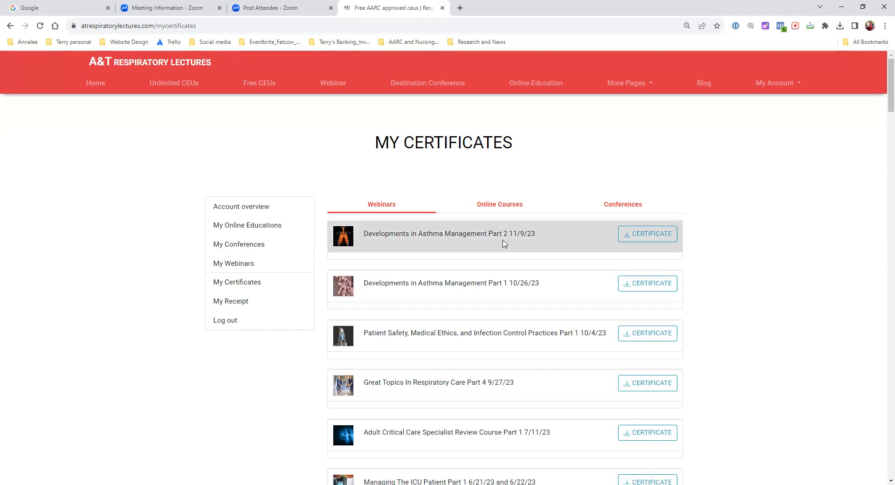
pyautogui.moveTo(775, 83)
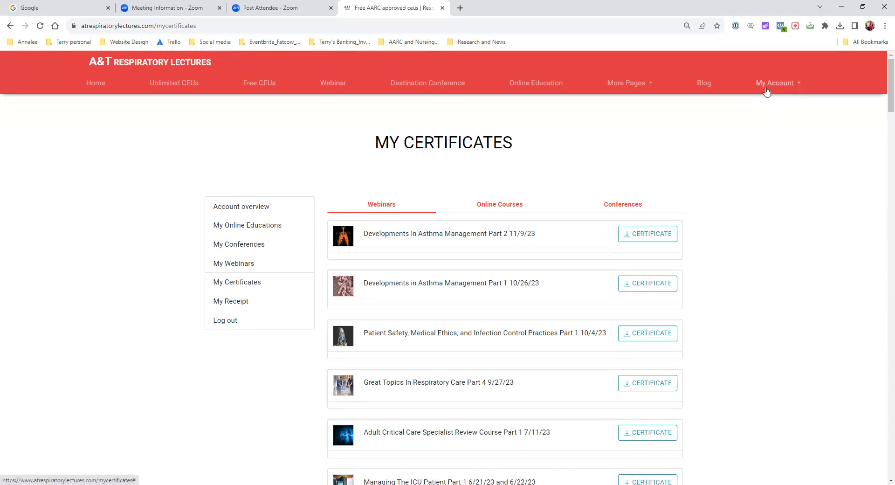
pyautogui.moveTo(771, 94)
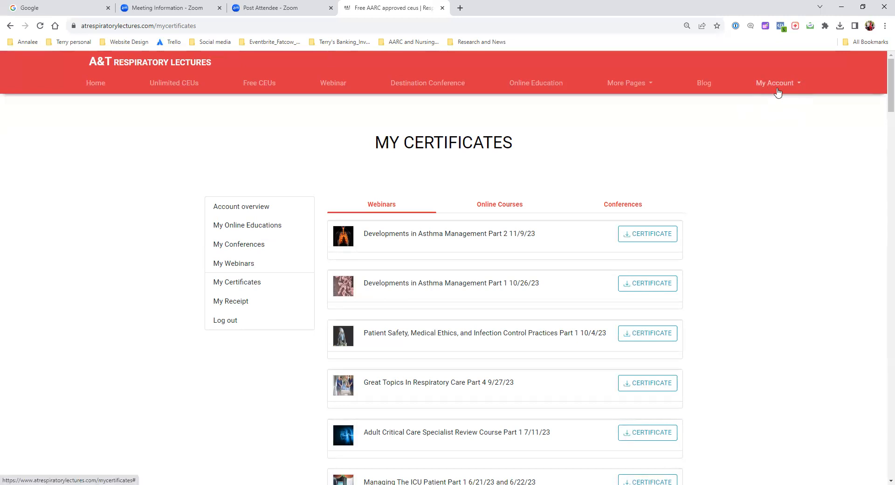
pyautogui.moveTo(780, 94)
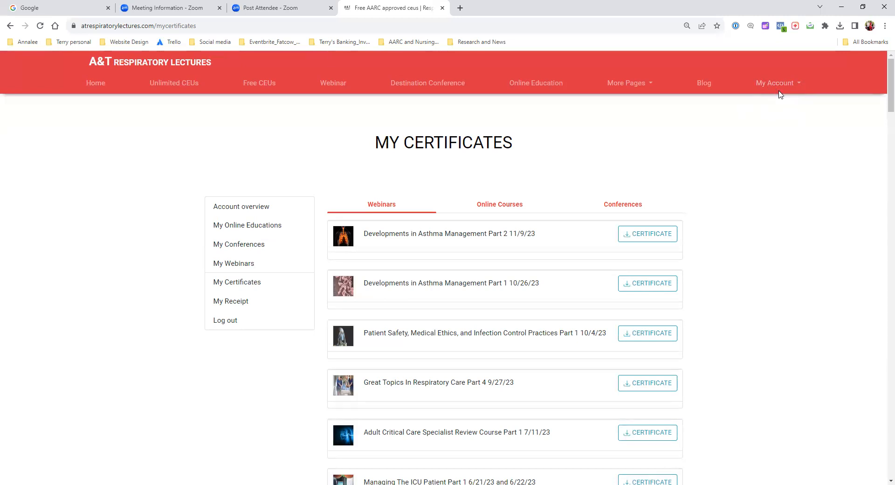
pyautogui.moveTo(753, 121)
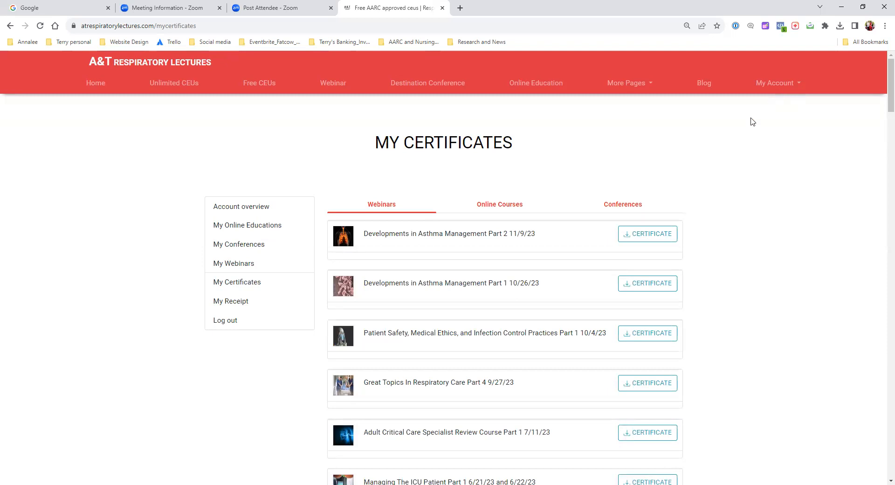
pyautogui.moveTo(535, 83)
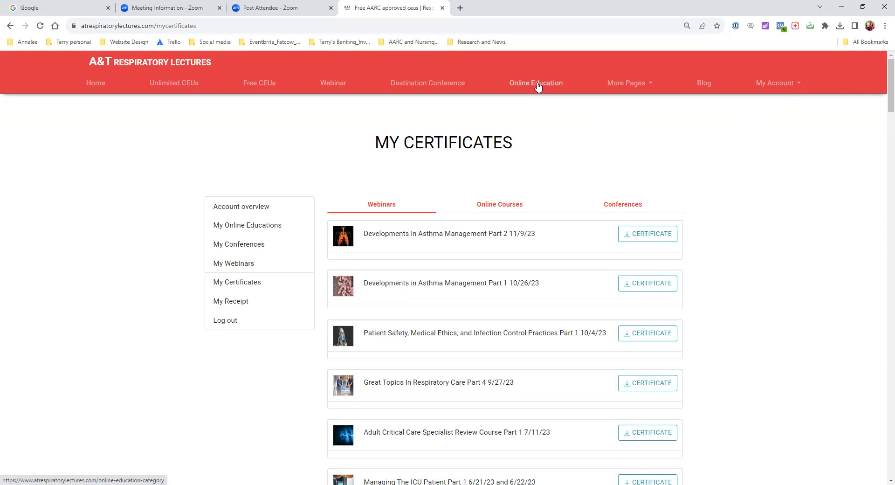
# - Go to the Online Education page and scroll down to the nine category tiles
pyautogui.click(535, 83)
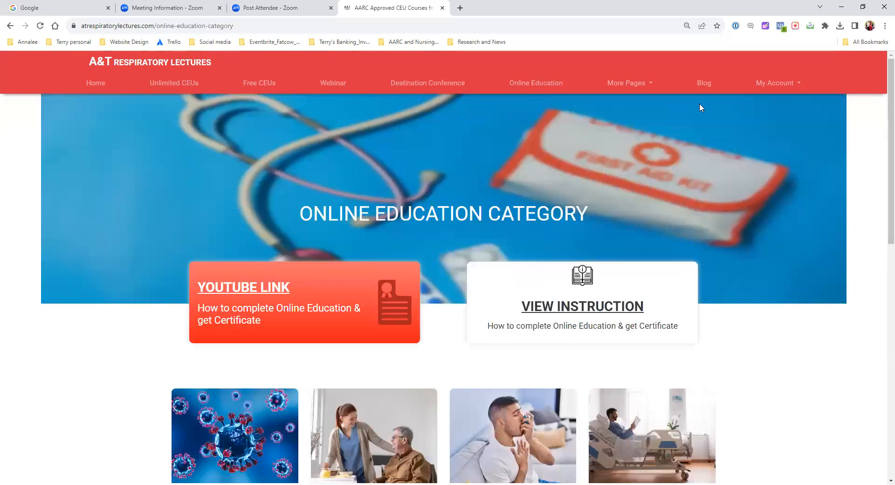
pyautogui.scroll(-3)
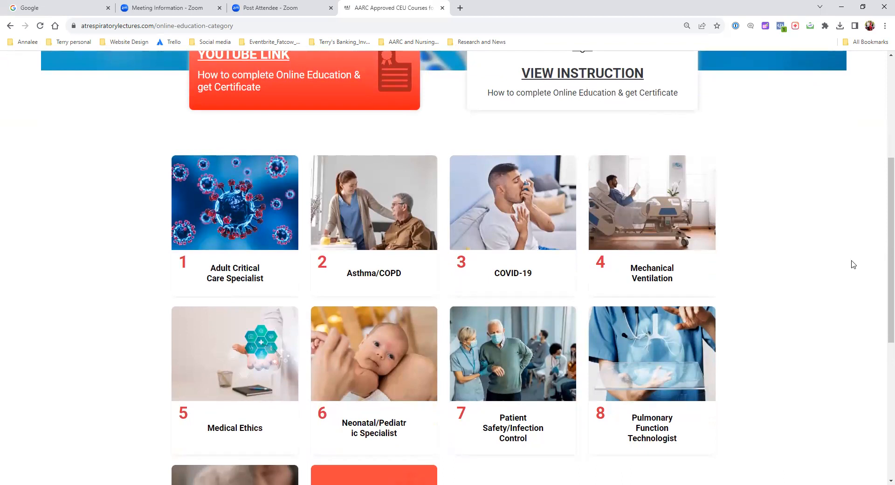
pyautogui.scroll(3)
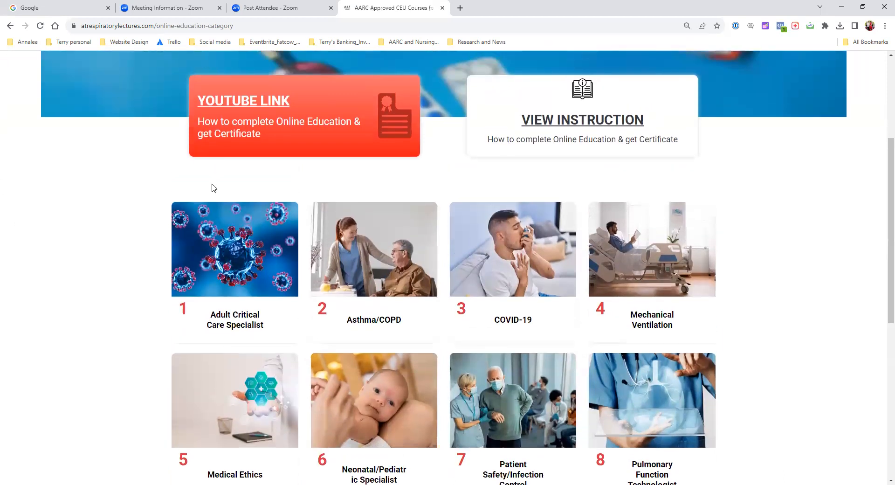
pyautogui.moveTo(254, 228)
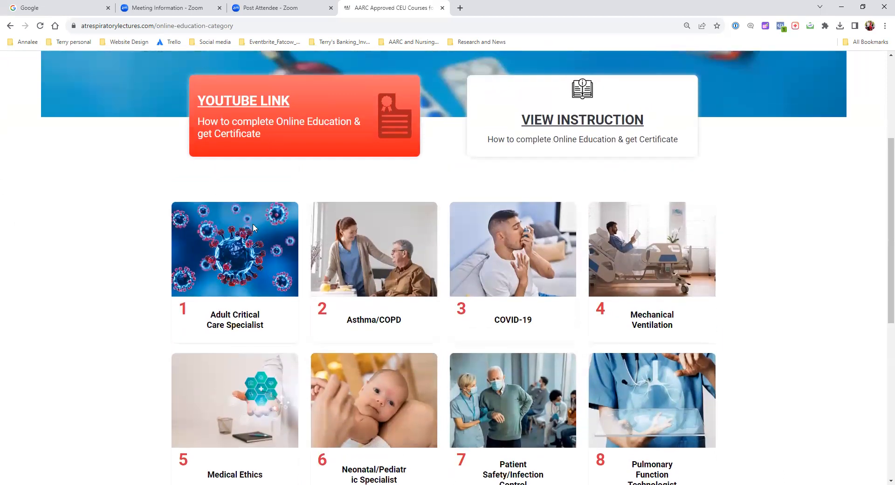
pyautogui.moveTo(430, 187)
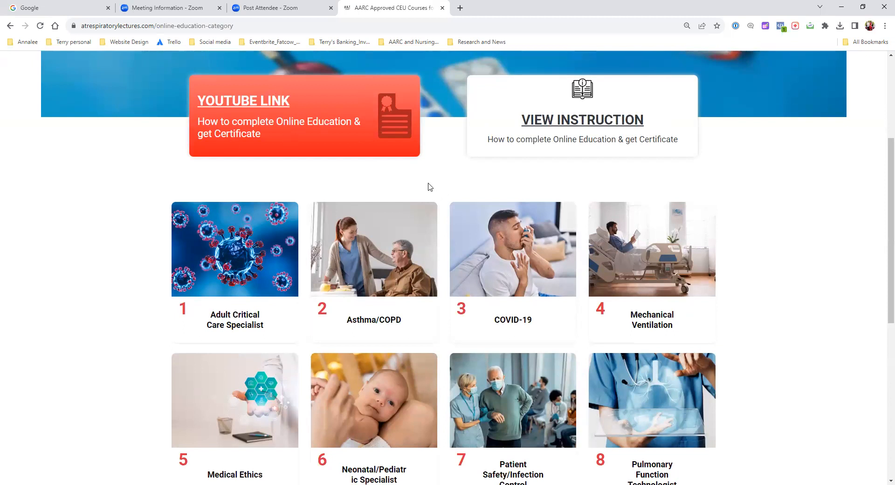
pyautogui.moveTo(307, 381)
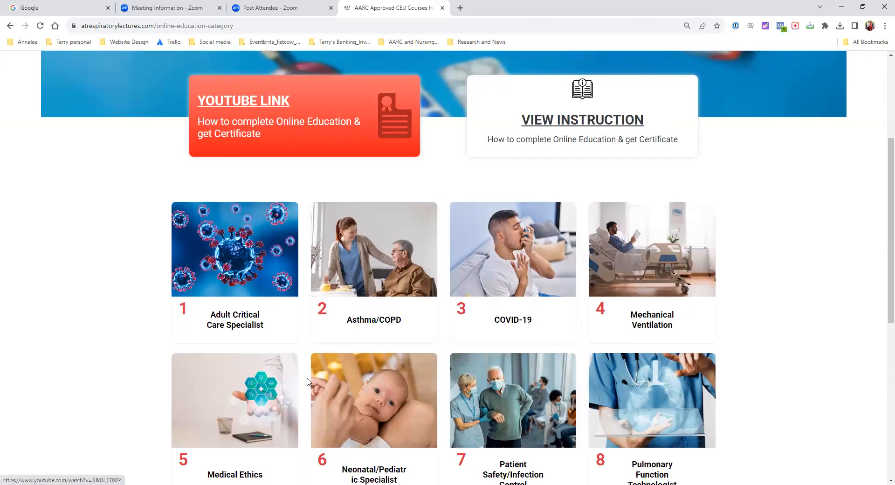
pyautogui.scroll(-3)
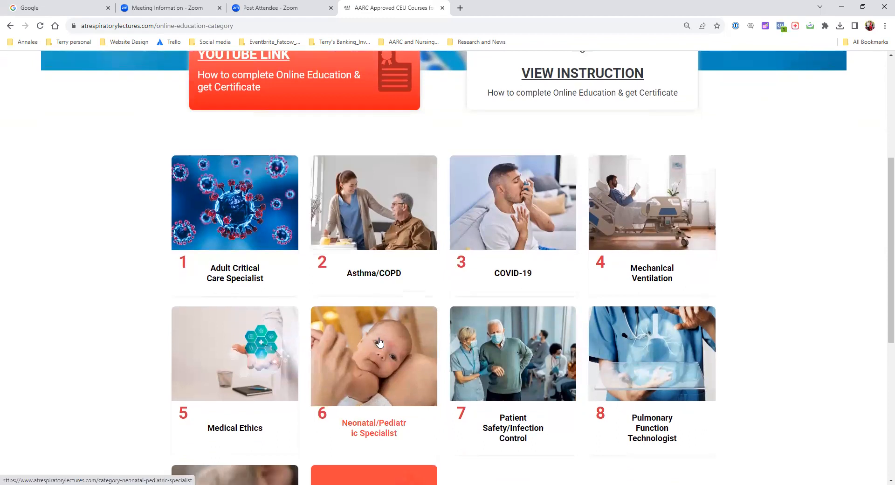
pyautogui.moveTo(221, 297)
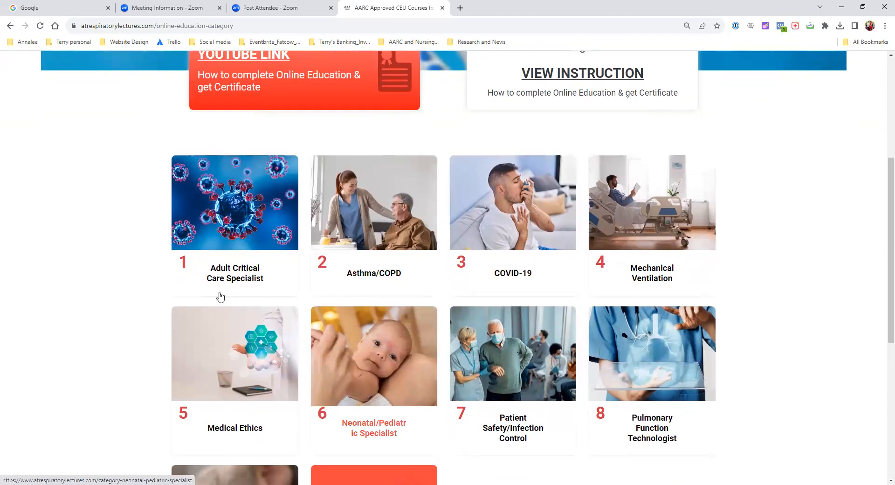
pyautogui.moveTo(260, 279)
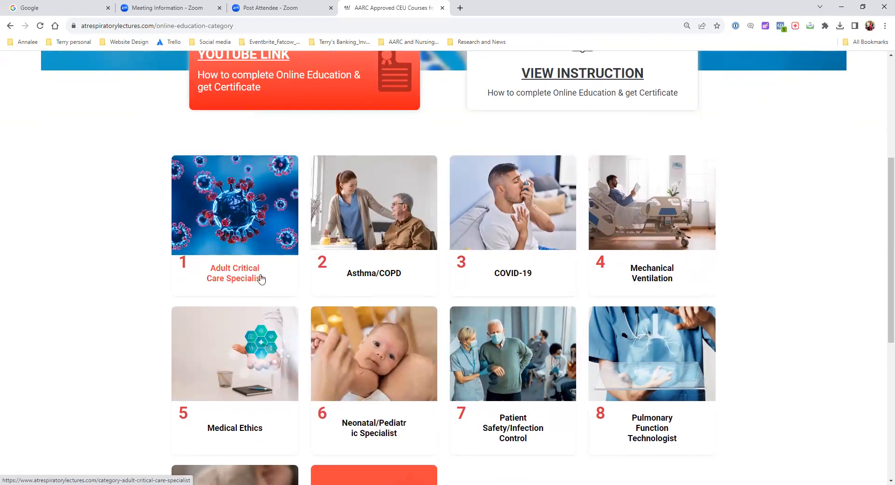
pyautogui.moveTo(237, 303)
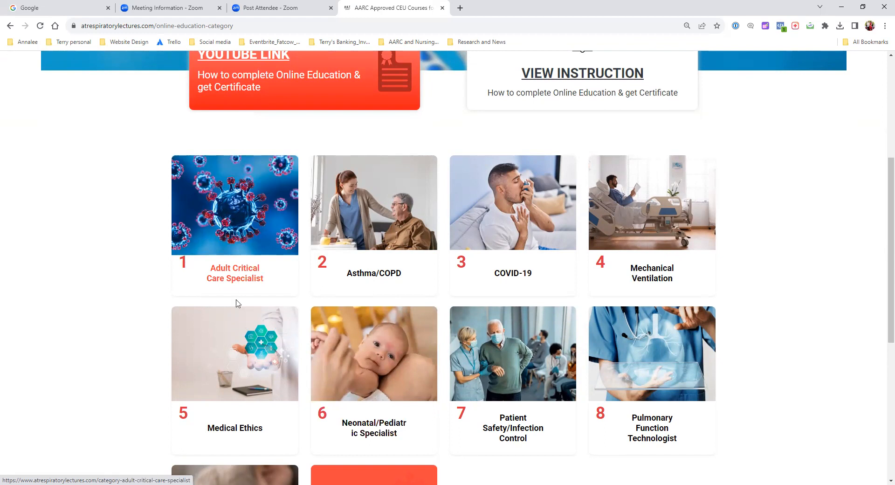
pyautogui.moveTo(236, 282)
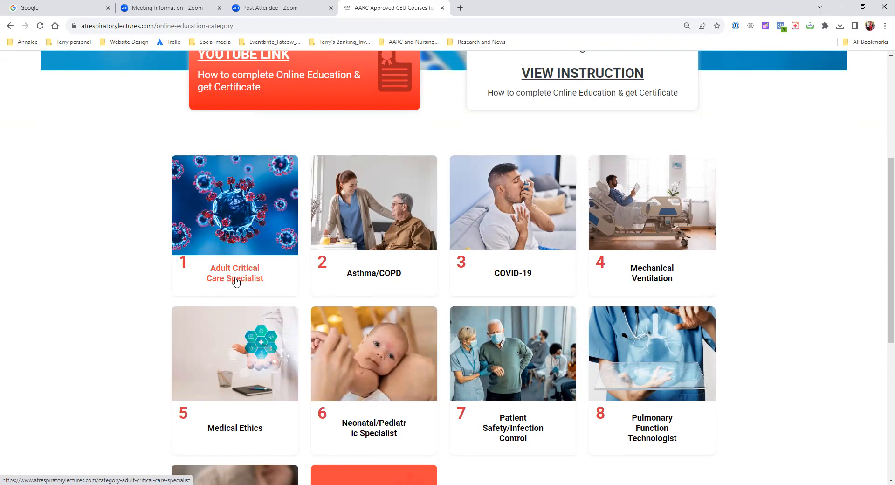
pyautogui.moveTo(457, 277)
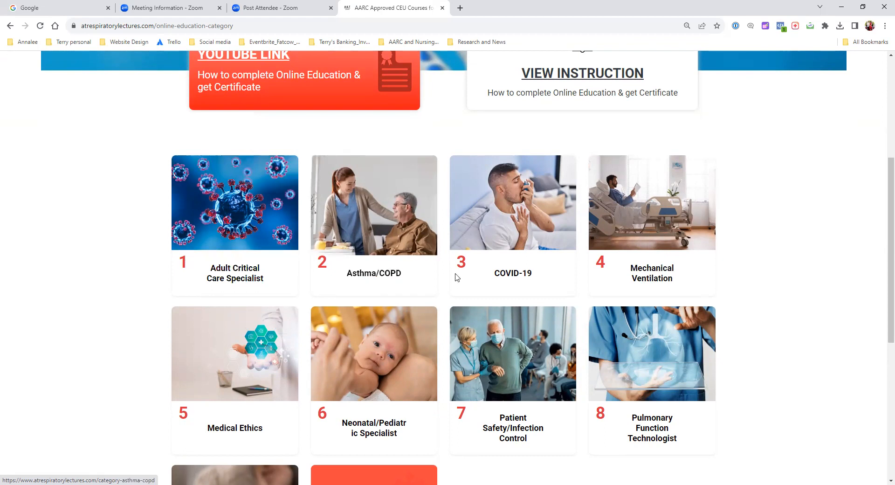
pyautogui.moveTo(651, 278)
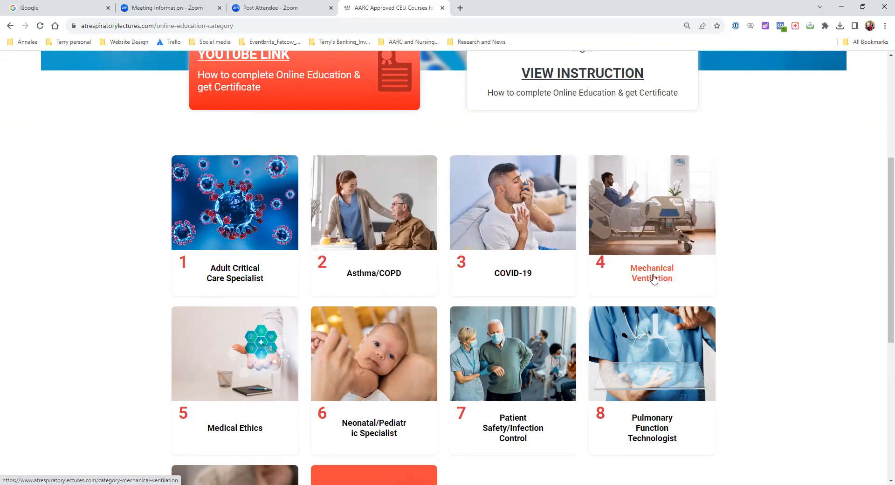
pyautogui.scroll(-3)
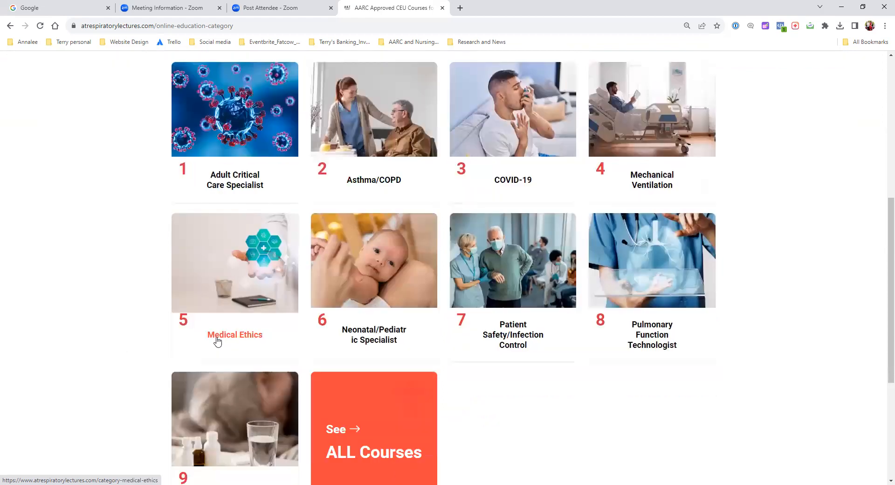
pyautogui.moveTo(374, 338)
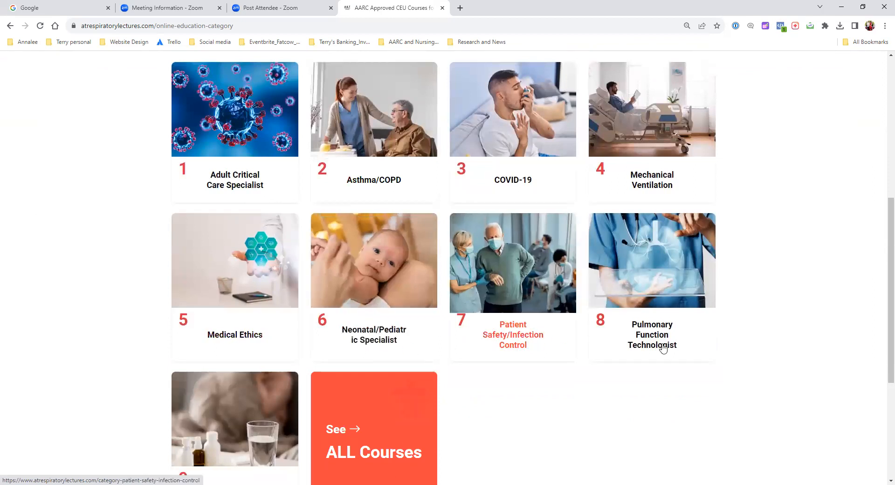
pyautogui.scroll(-3)
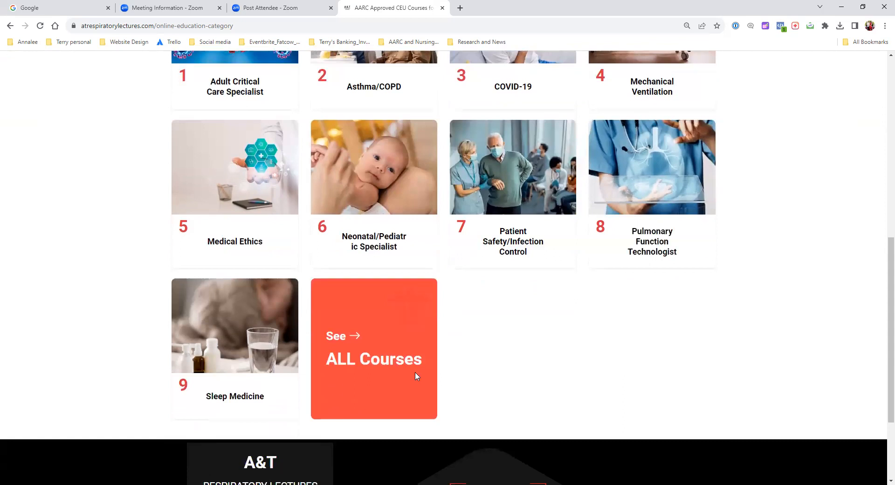
pyautogui.moveTo(167, 438)
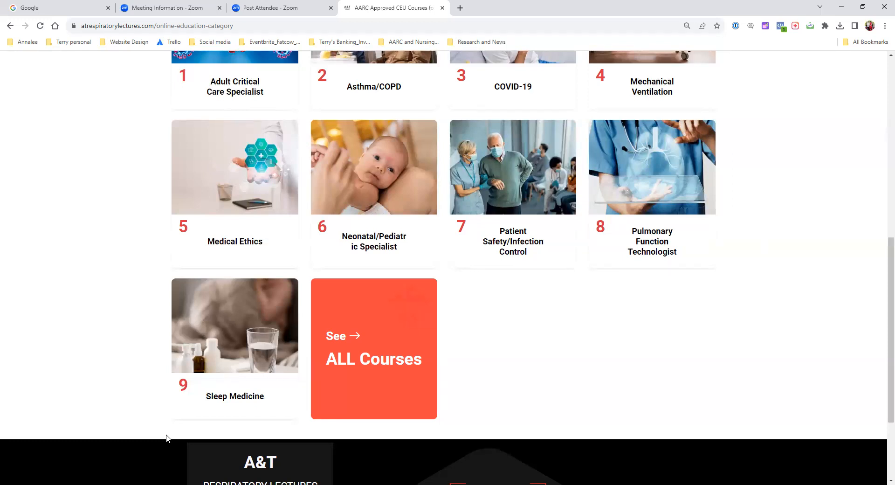
pyautogui.moveTo(408, 426)
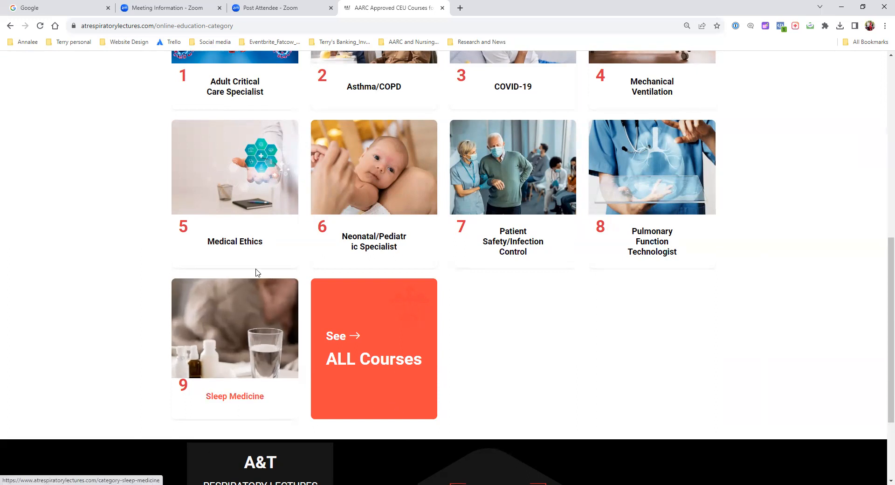
# - Open the Medical Ethics category tile to list its $10 Professionalism and Ethics course
pyautogui.click(234, 241)
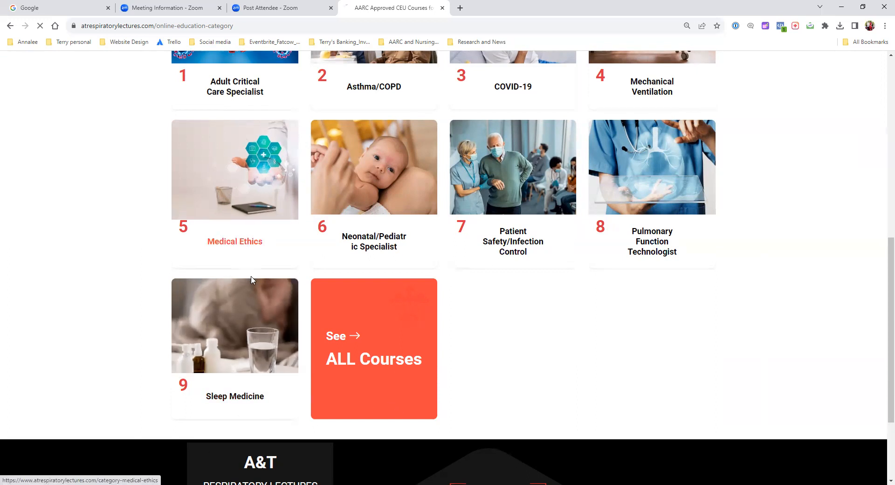
pyautogui.click(234, 241)
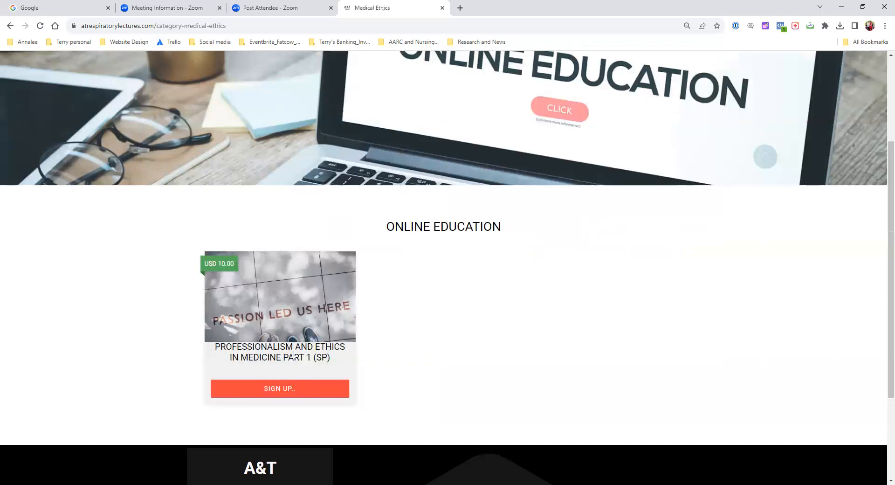
pyautogui.moveTo(300, 369)
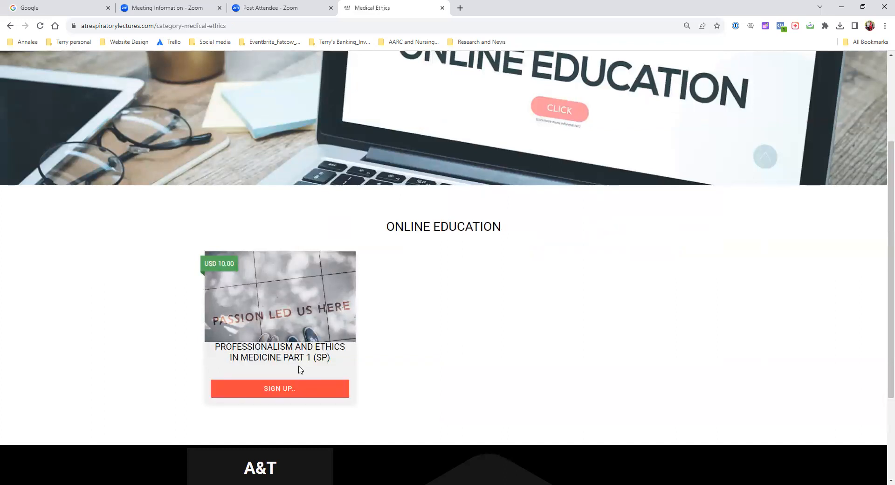
pyautogui.moveTo(279, 388)
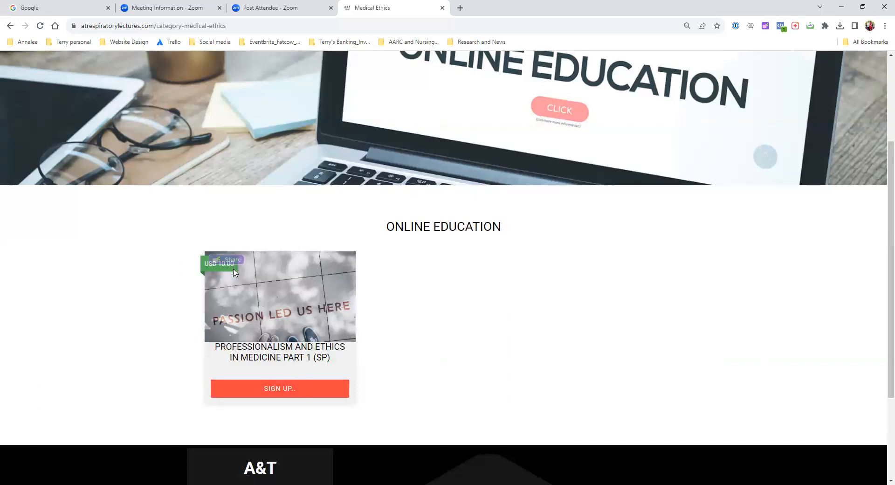
# - Take the $10 Professionalism and Ethics in Medicine Part 1 course, confirming both prompts
pyautogui.click(279, 388)
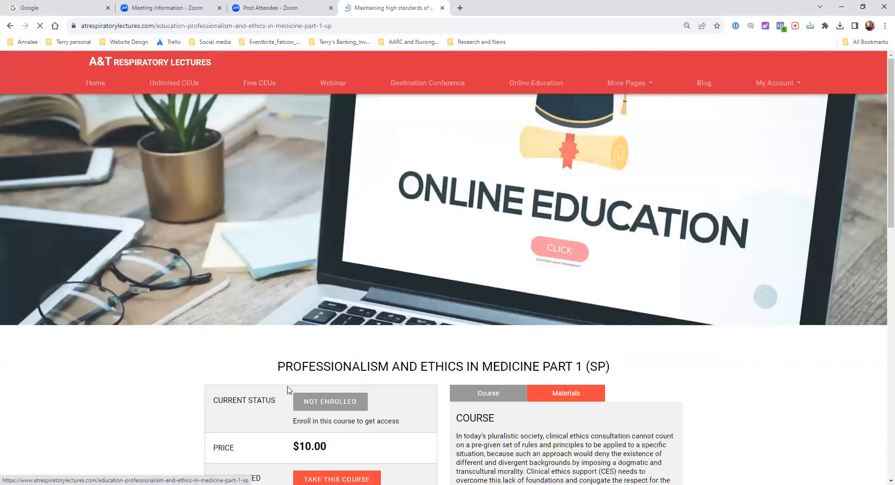
pyautogui.scroll(-3)
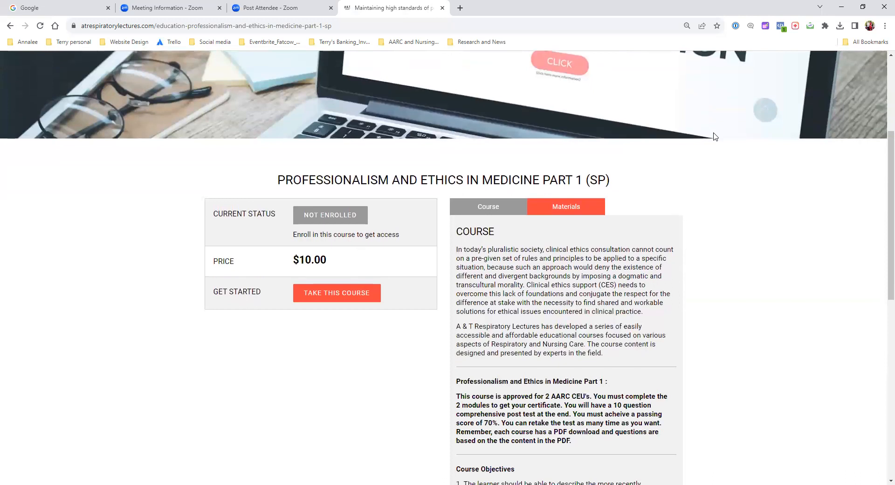
pyautogui.moveTo(830, 370)
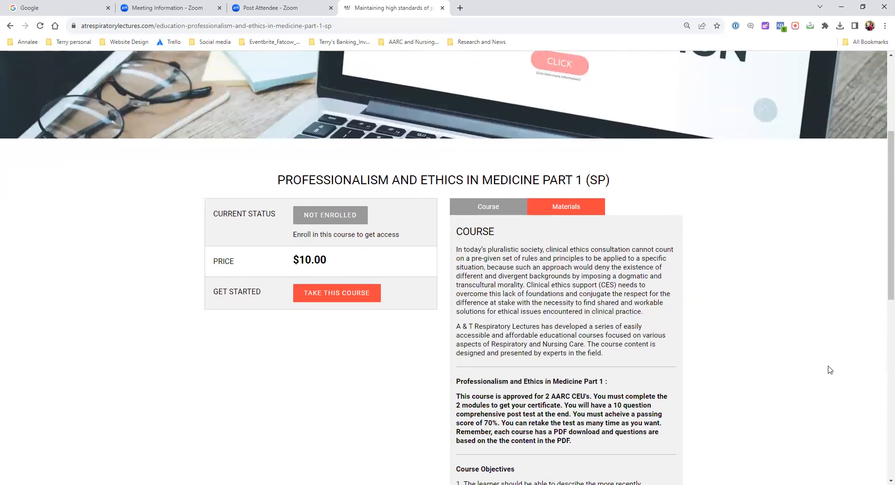
pyautogui.moveTo(442, 325)
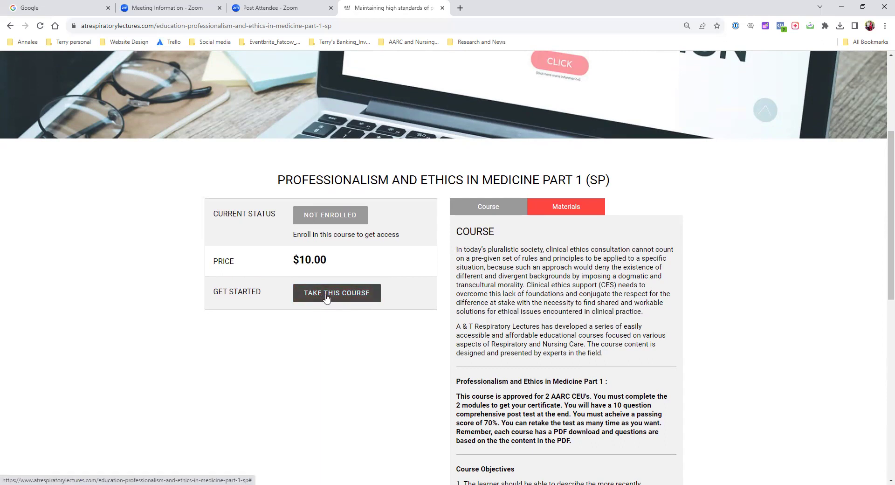
pyautogui.click(336, 292)
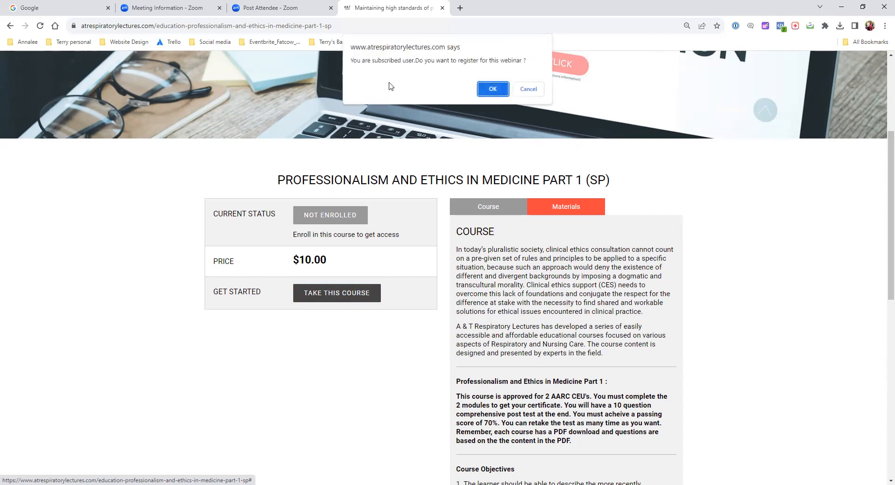
pyautogui.moveTo(411, 65)
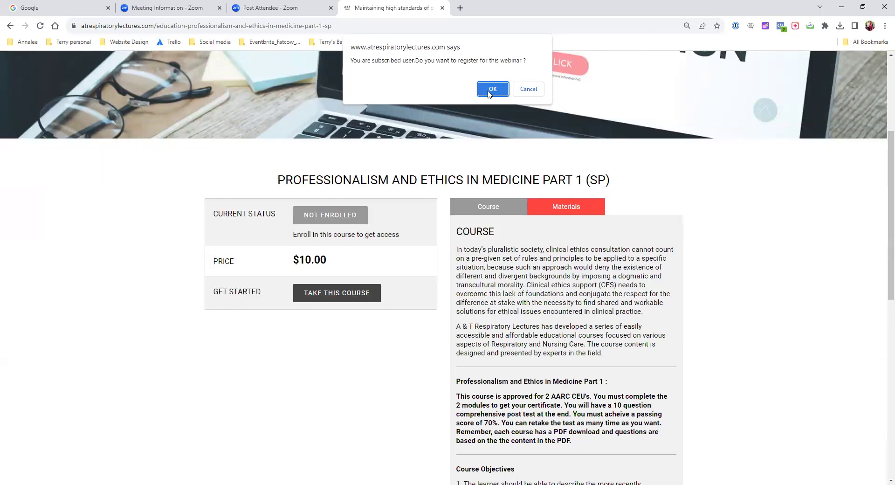
pyautogui.click(491, 89)
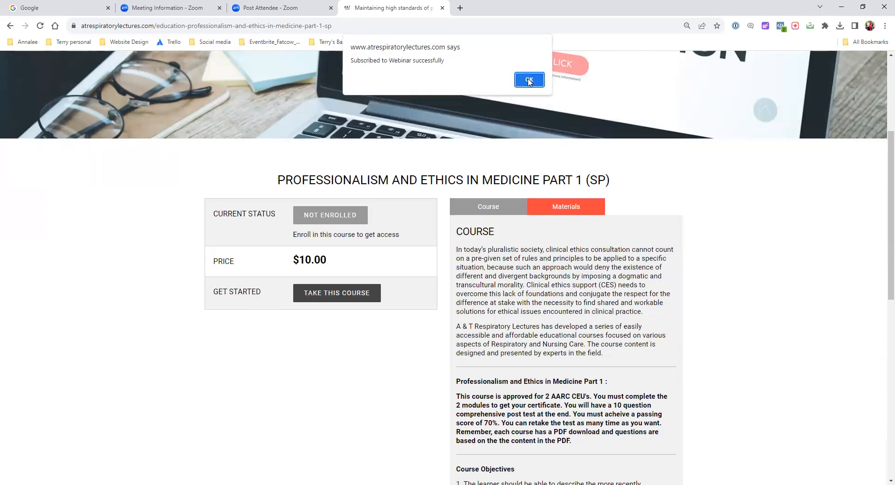
pyautogui.click(528, 79)
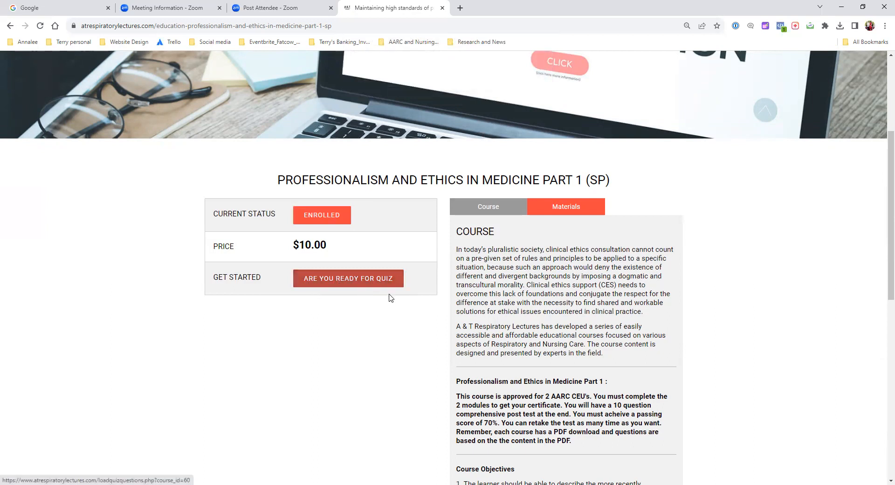
pyautogui.moveTo(396, 345)
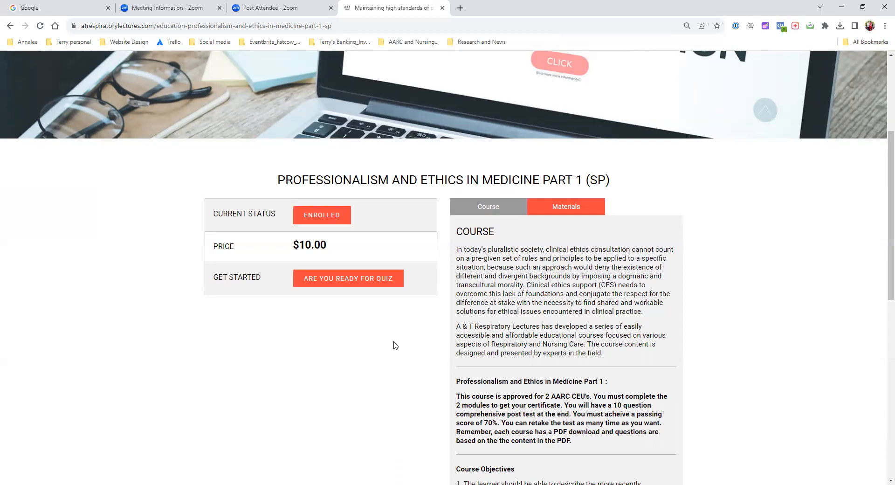
# - Switch the course page to the Materials tab showing two downloadable PDF readings
pyautogui.scroll(-3)
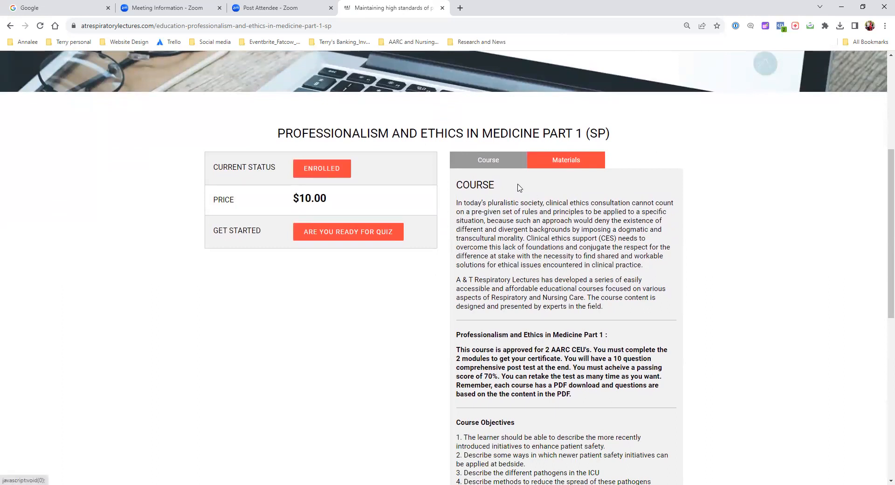
pyautogui.click(565, 159)
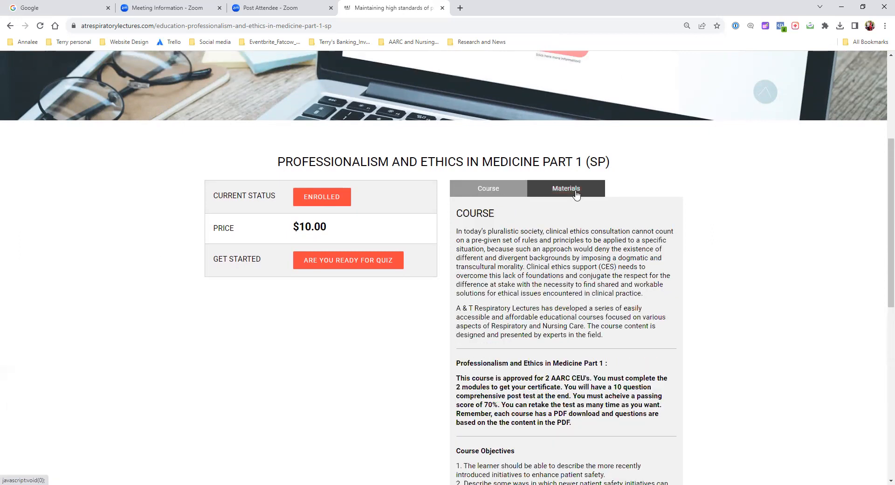
pyautogui.click(566, 188)
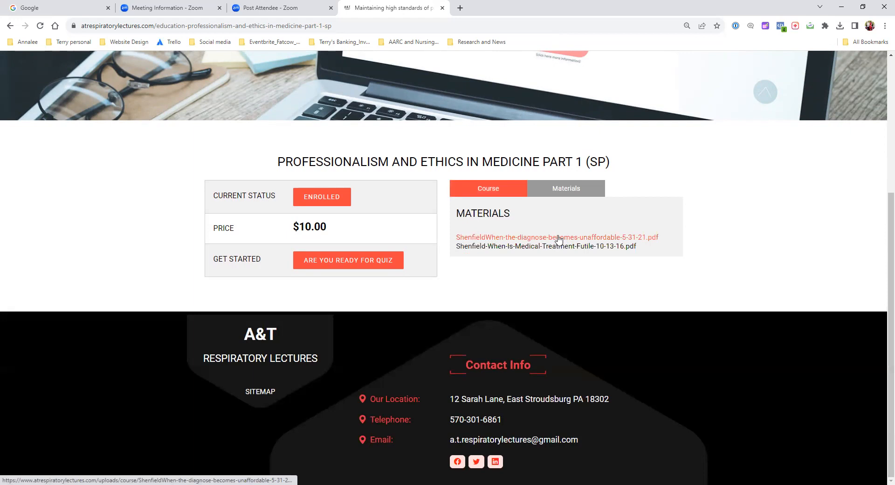
pyautogui.moveTo(564, 245)
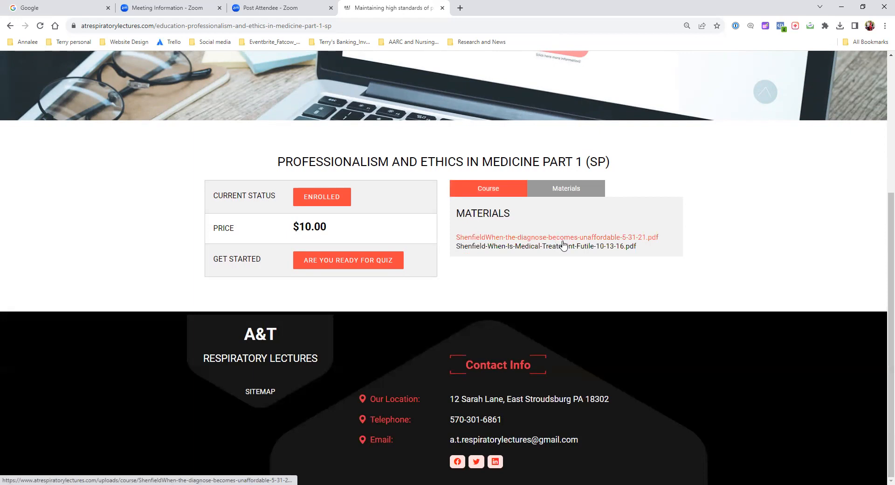
pyautogui.moveTo(560, 243)
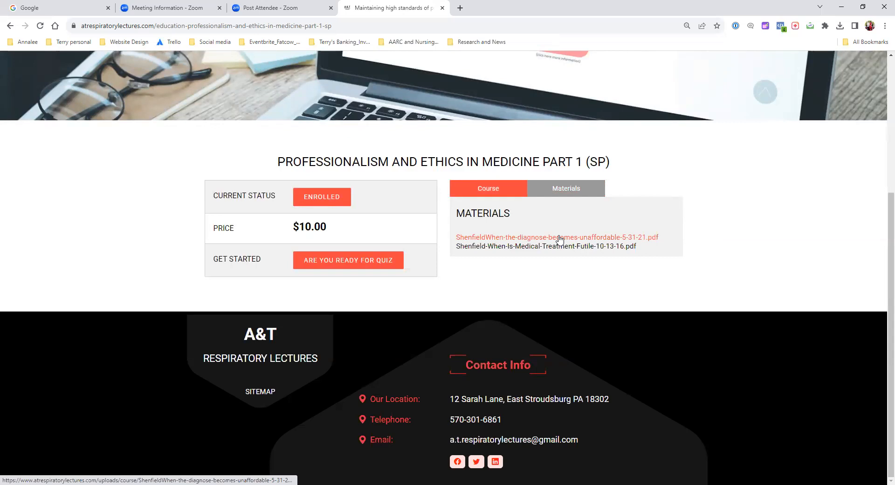
pyautogui.moveTo(562, 226)
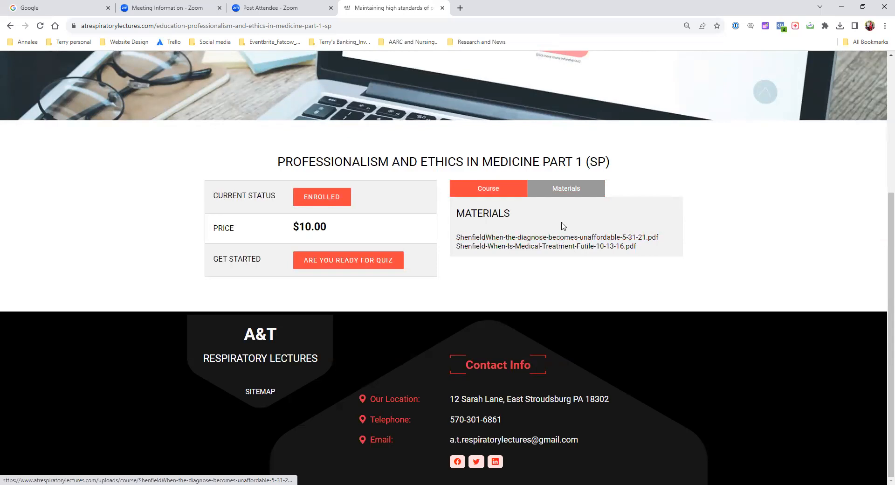
pyautogui.moveTo(565, 210)
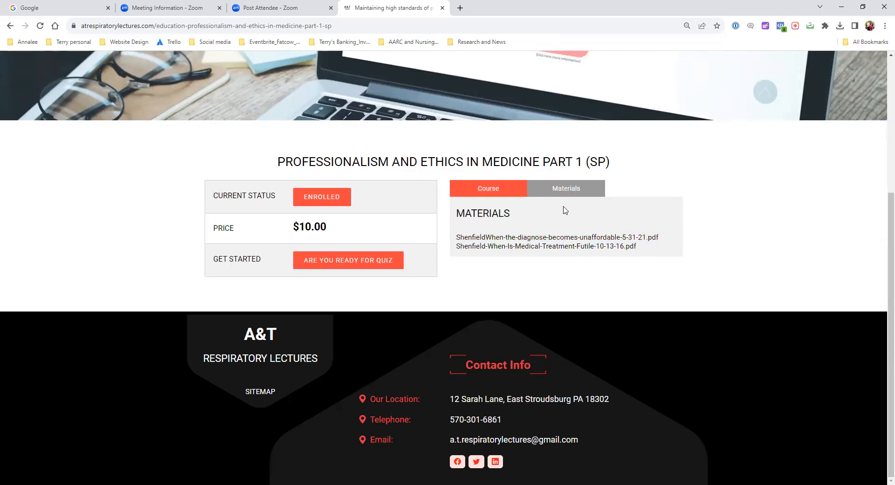
pyautogui.moveTo(569, 200)
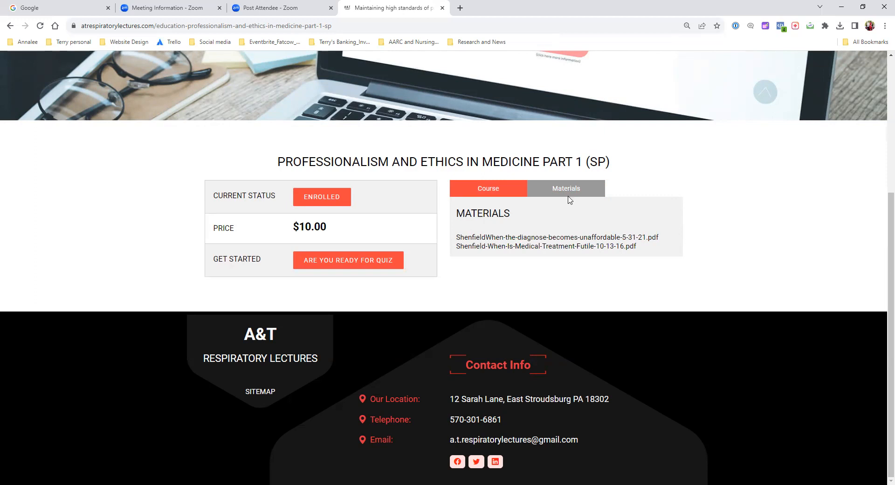
pyautogui.moveTo(567, 240)
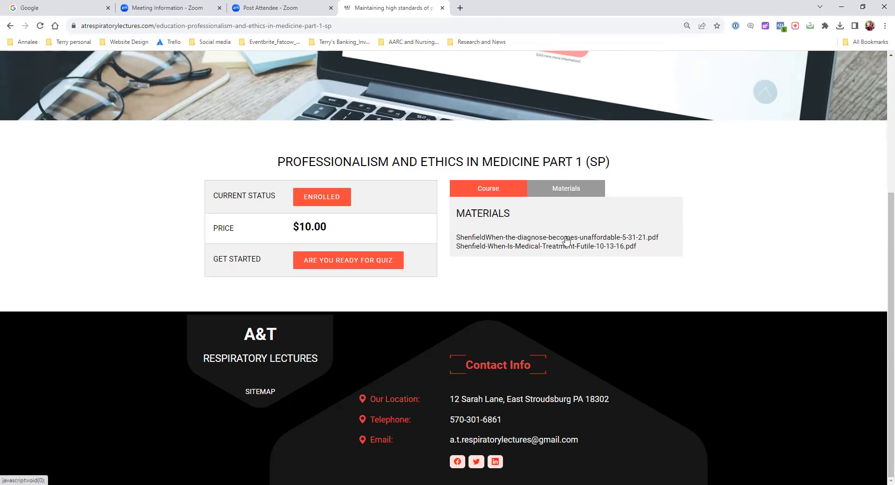
pyautogui.moveTo(546, 246)
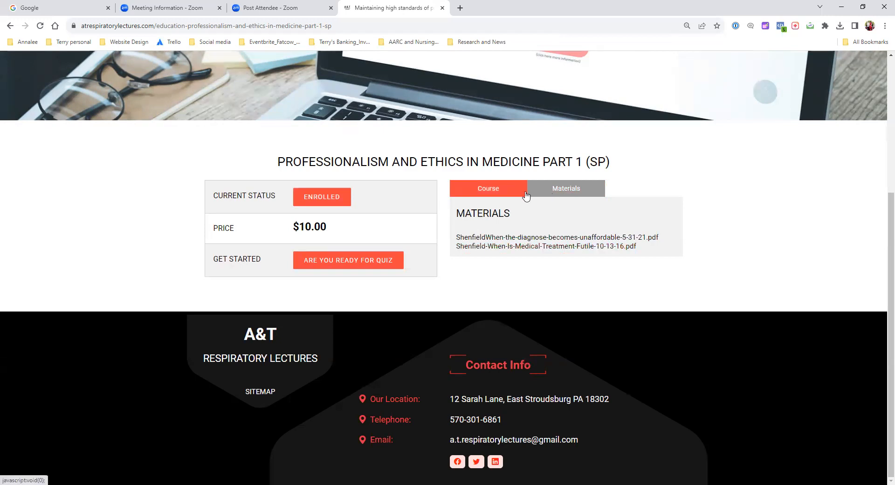
pyautogui.click(489, 188)
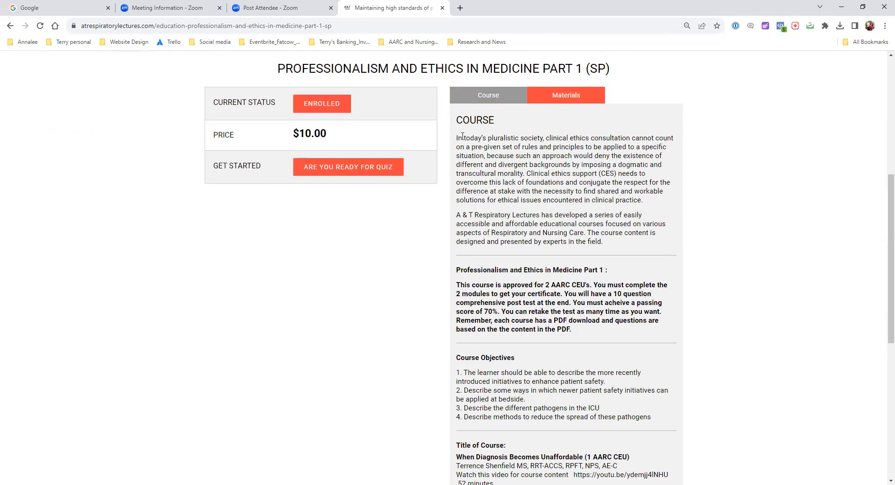
pyautogui.scroll(-3)
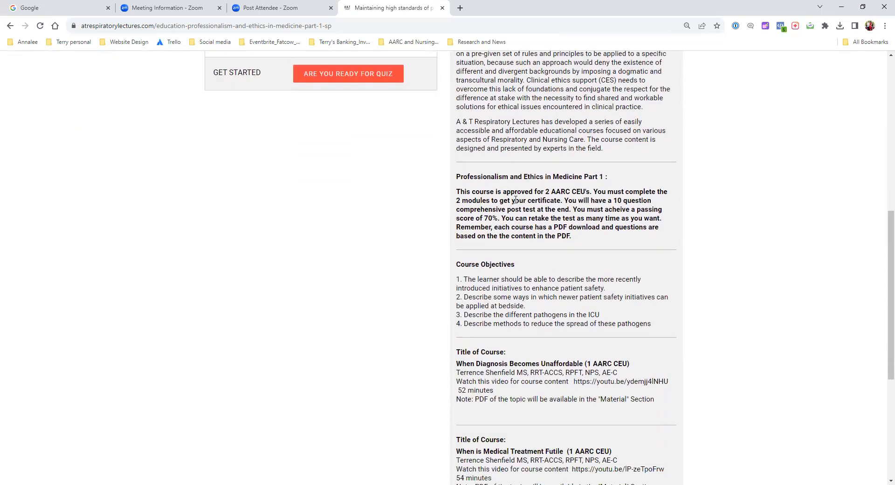
pyautogui.doubleClick(565, 191)
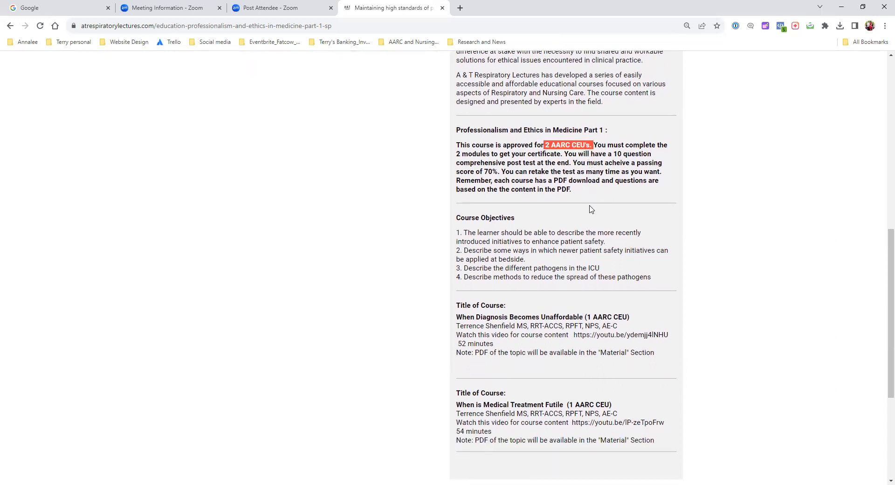
pyautogui.scroll(-3)
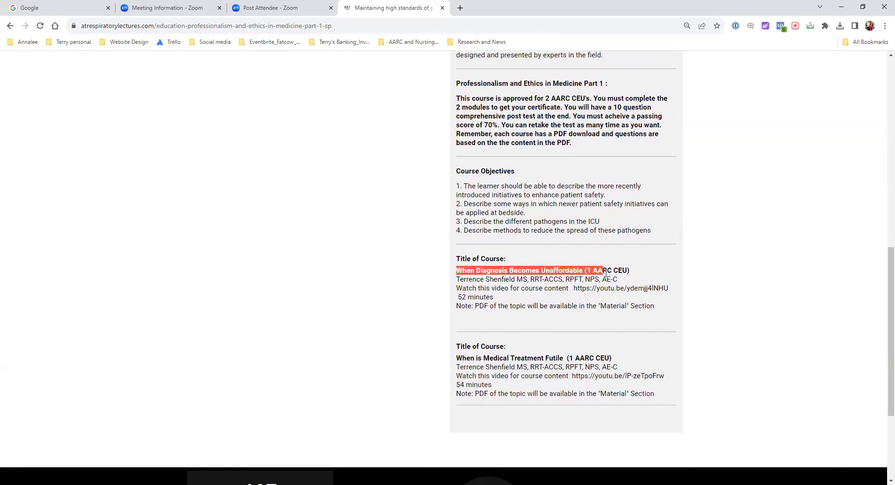
pyautogui.moveTo(455, 359)
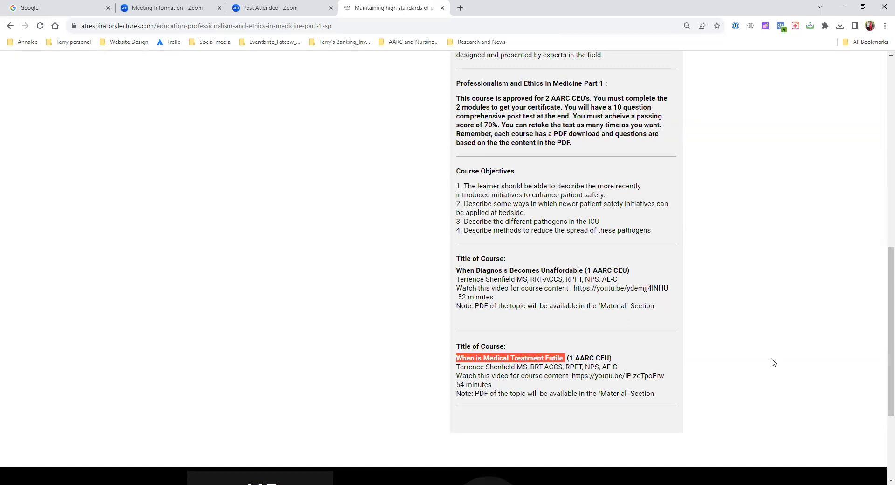
pyautogui.moveTo(718, 347)
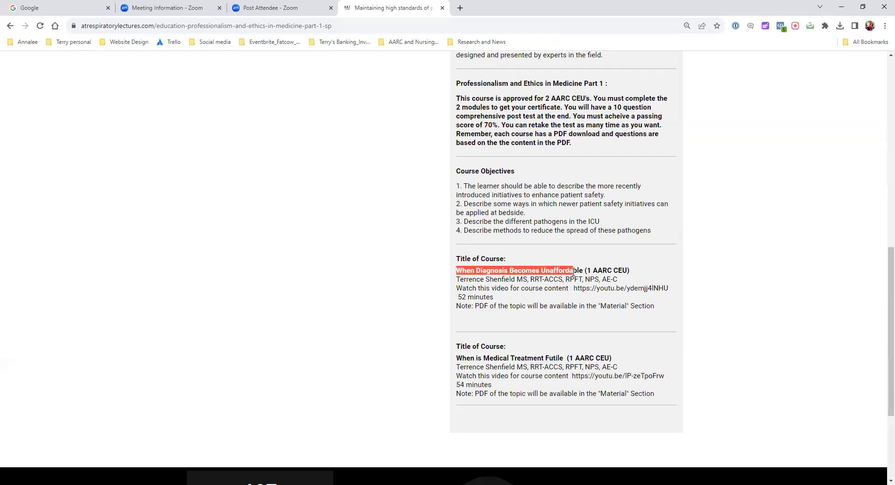
pyautogui.moveTo(619, 288)
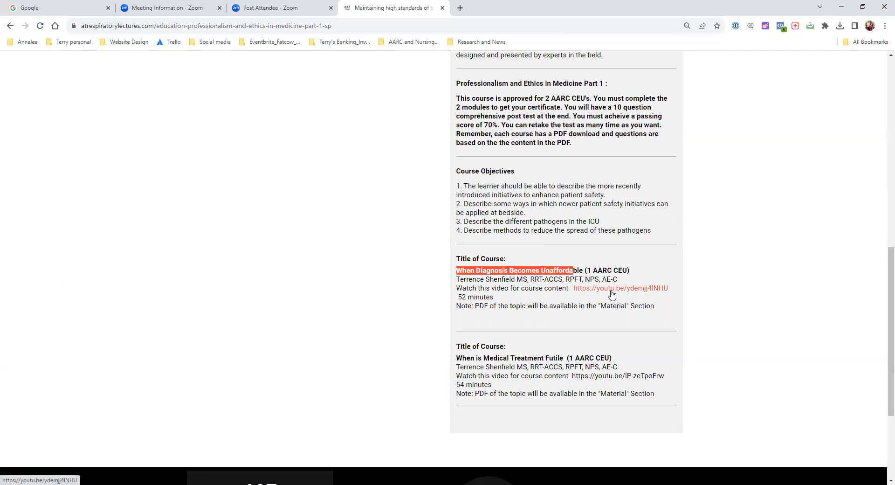
pyautogui.moveTo(496, 289)
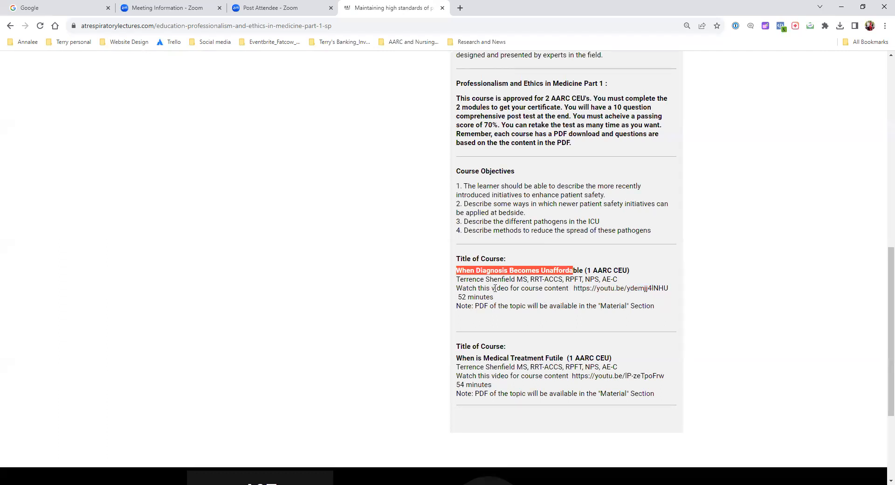
pyautogui.moveTo(612, 295)
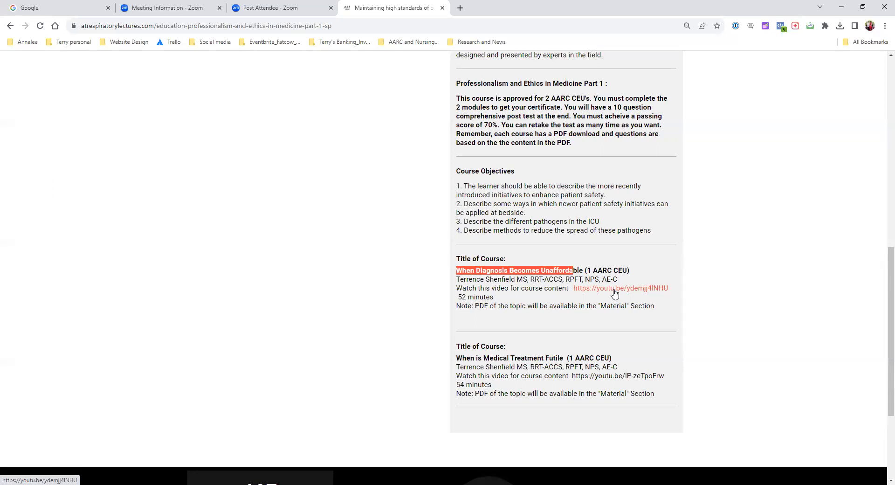
pyautogui.moveTo(612, 293)
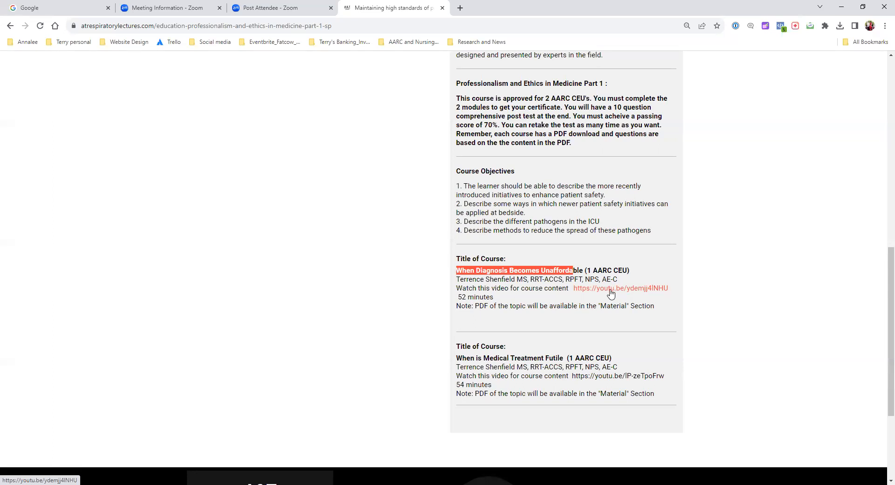
pyautogui.moveTo(616, 375)
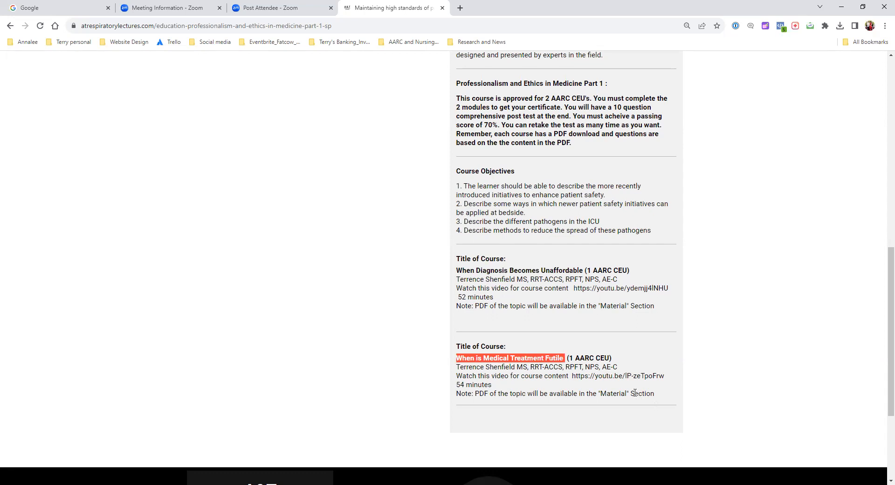
pyautogui.moveTo(643, 406)
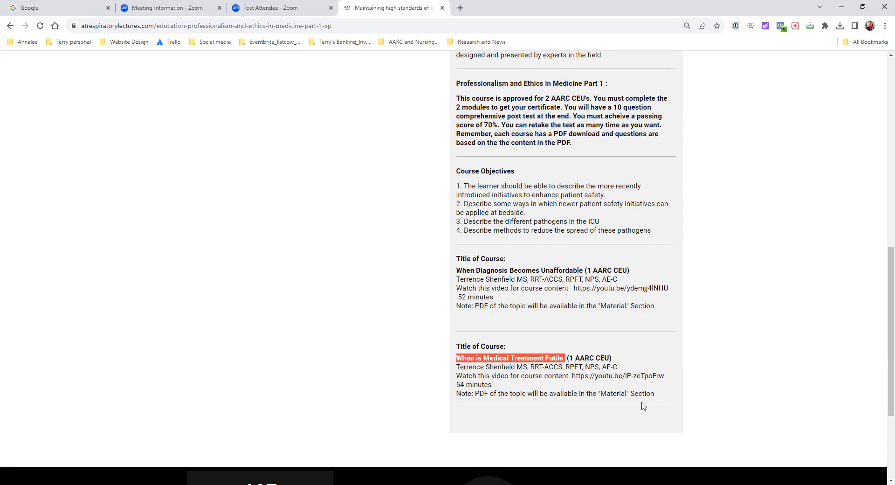
pyautogui.scroll(3)
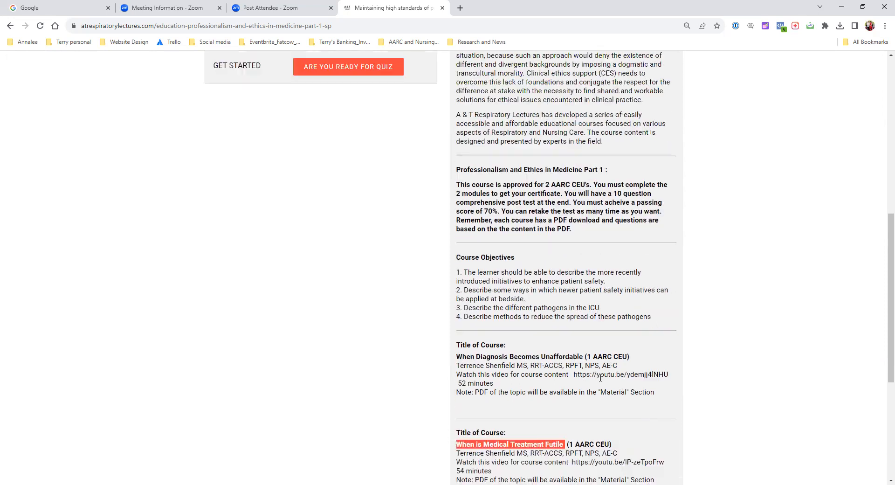
pyautogui.scroll(3)
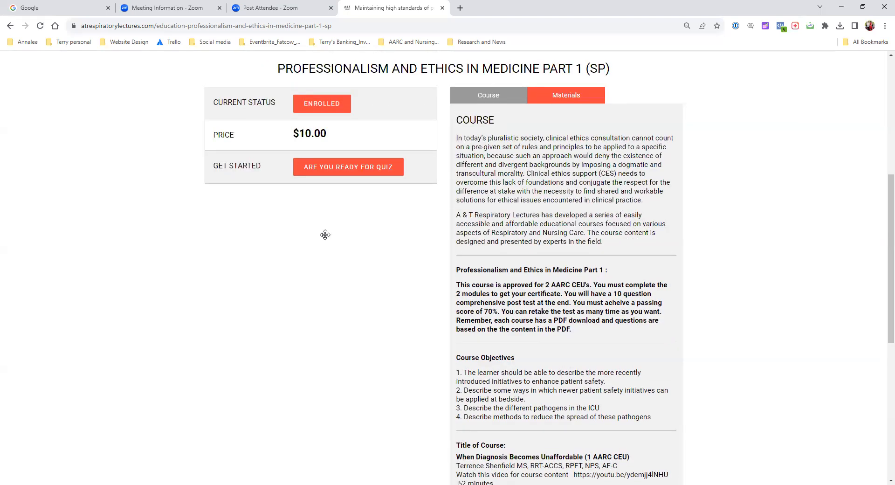
pyautogui.moveTo(348, 167)
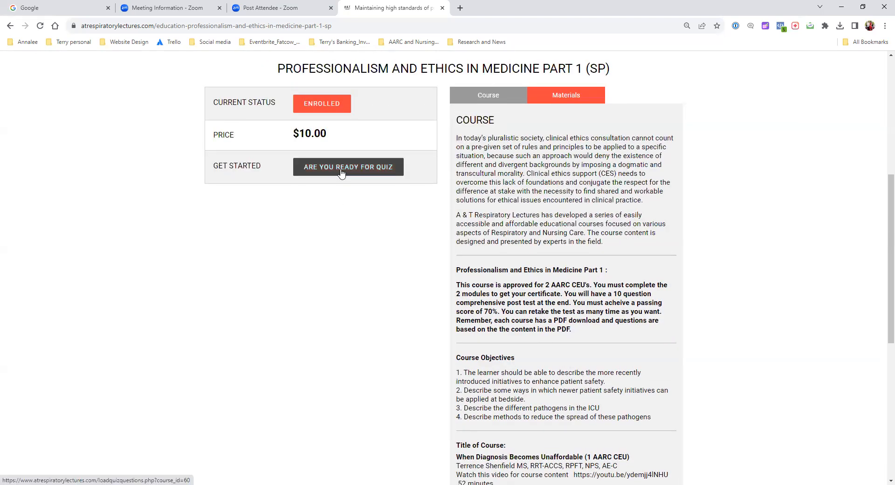
# - Open the quiz's first true/false question, then close the site's tab
pyautogui.click(348, 166)
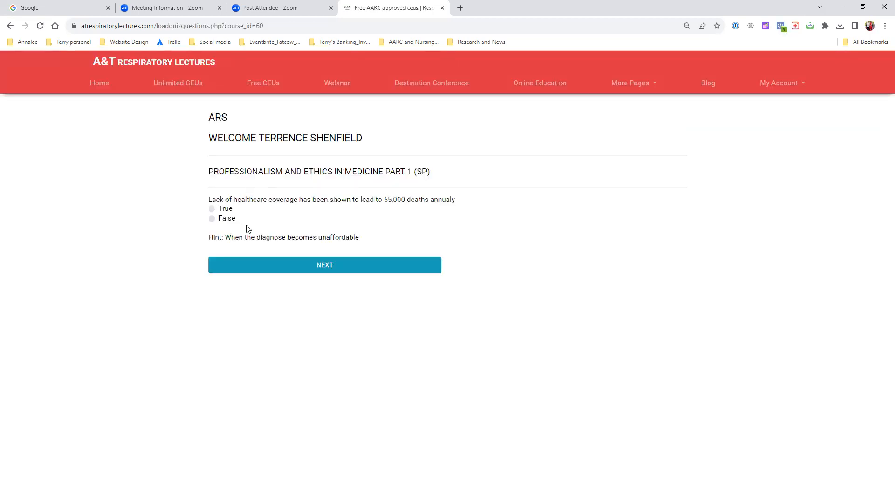
pyautogui.moveTo(541, 463)
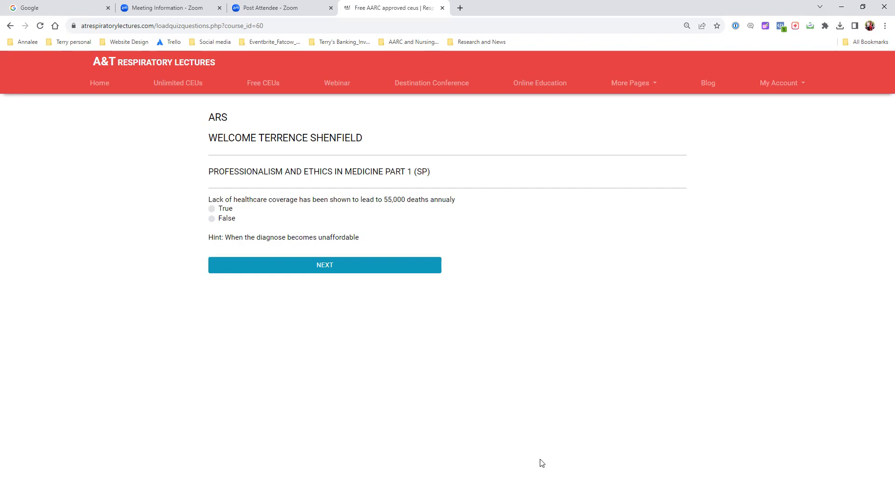
pyautogui.moveTo(517, 470)
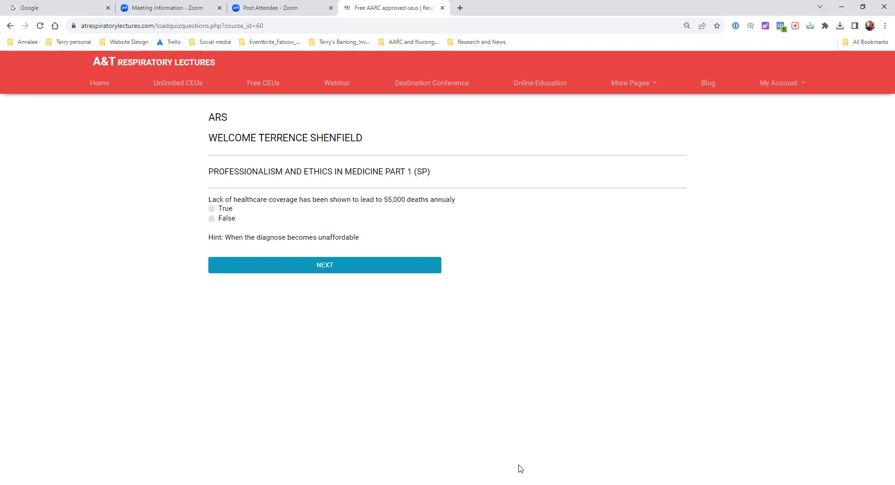
pyautogui.moveTo(468, 217)
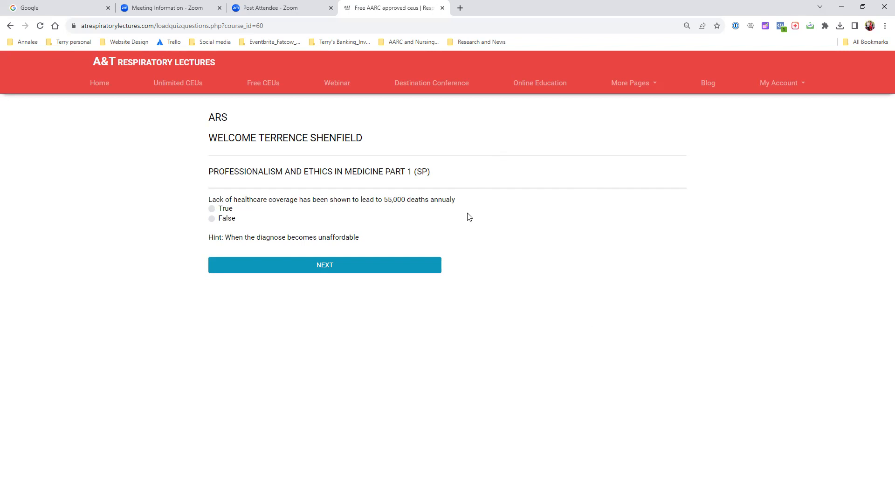
pyautogui.moveTo(369, 226)
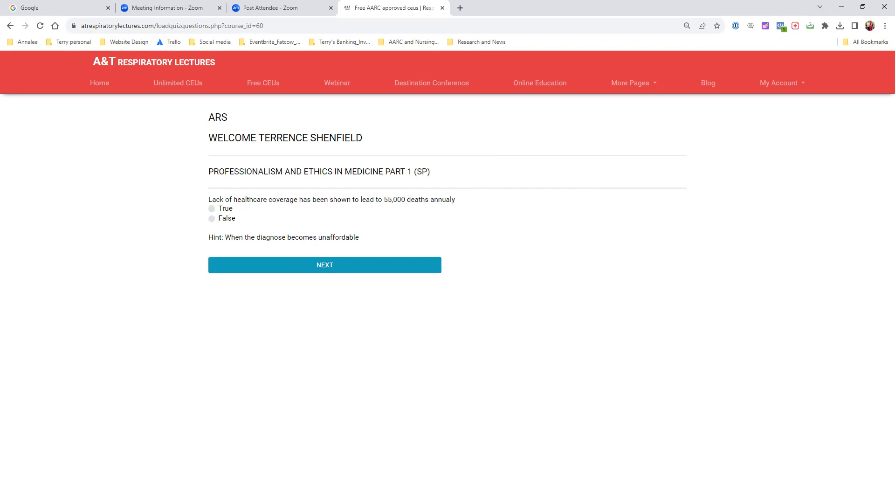
pyautogui.moveTo(828, 288)
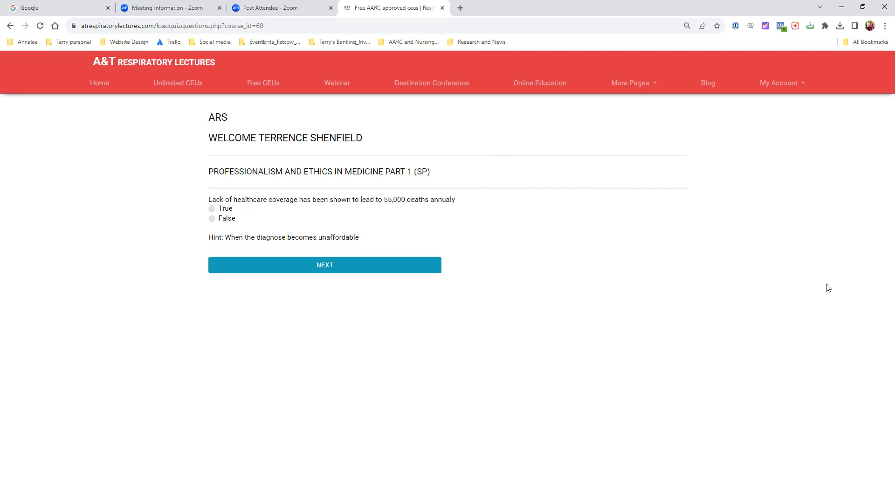
pyautogui.moveTo(793, 276)
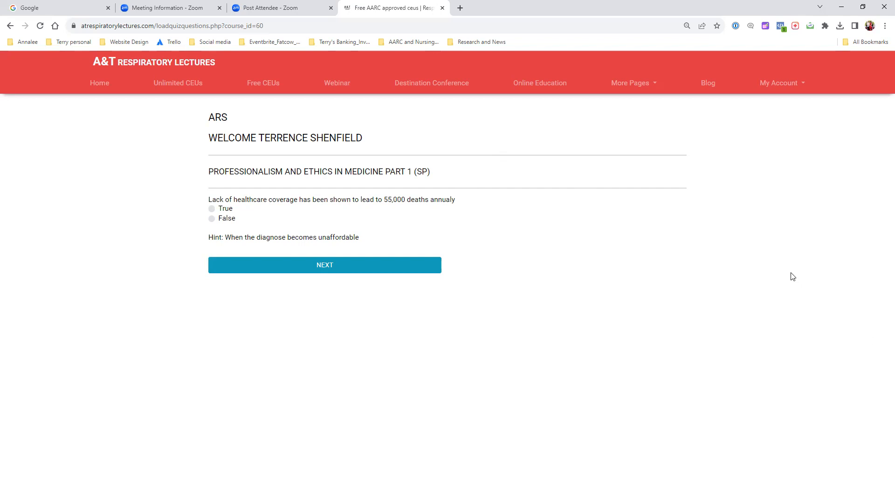
pyautogui.moveTo(423, 77)
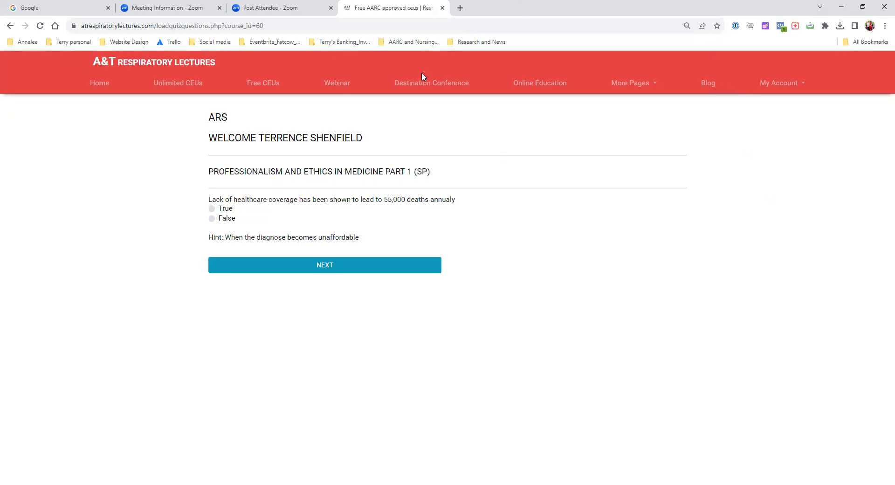
pyautogui.moveTo(414, 83)
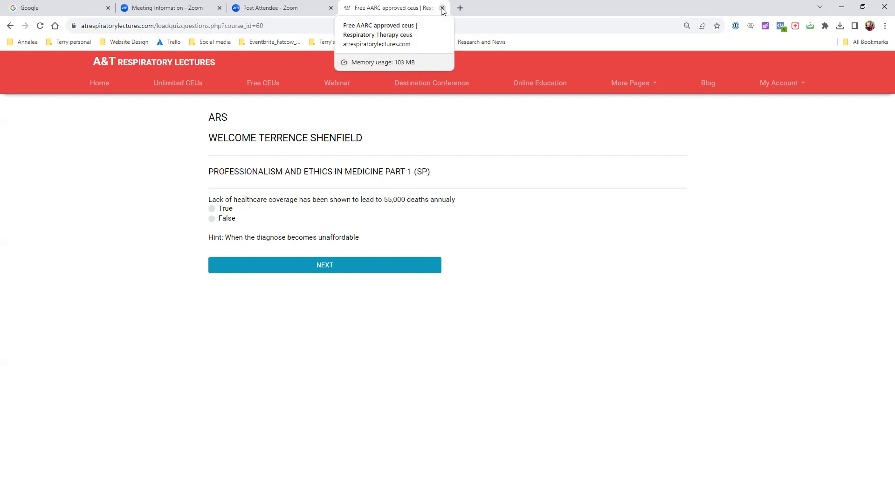
pyautogui.moveTo(440, 18)
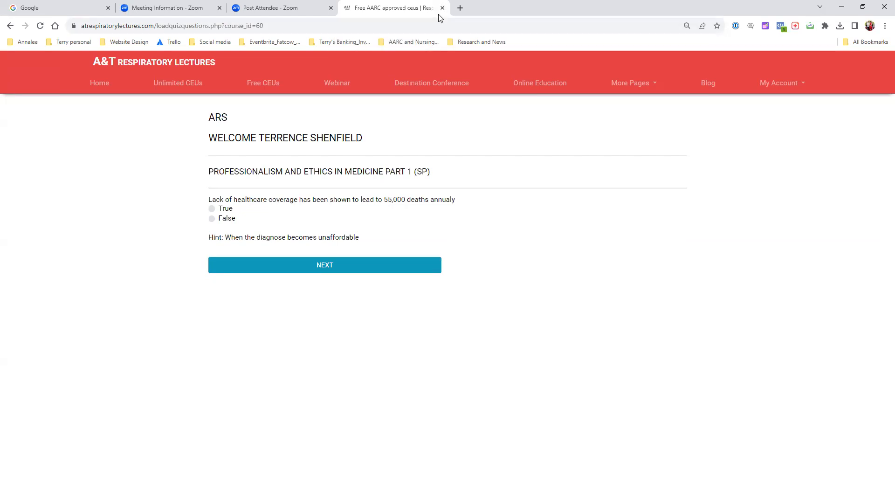
pyautogui.moveTo(447, 230)
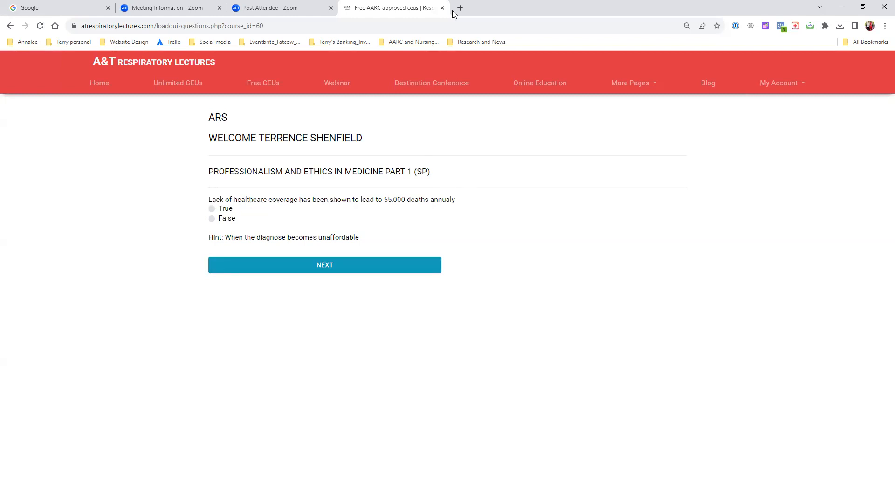
pyautogui.click(442, 8)
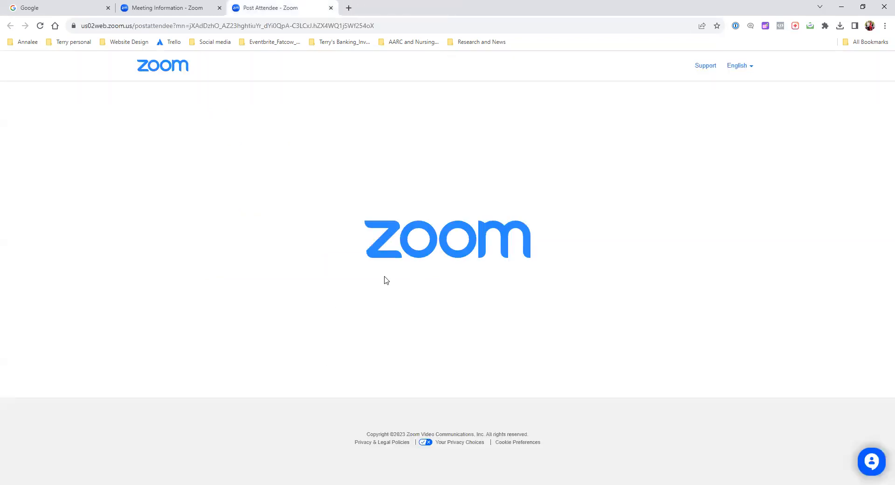
pyautogui.moveTo(381, 271)
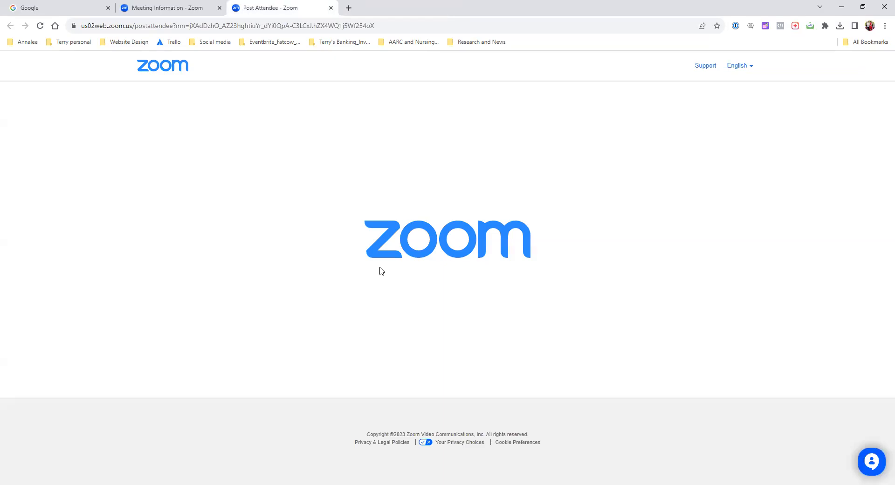